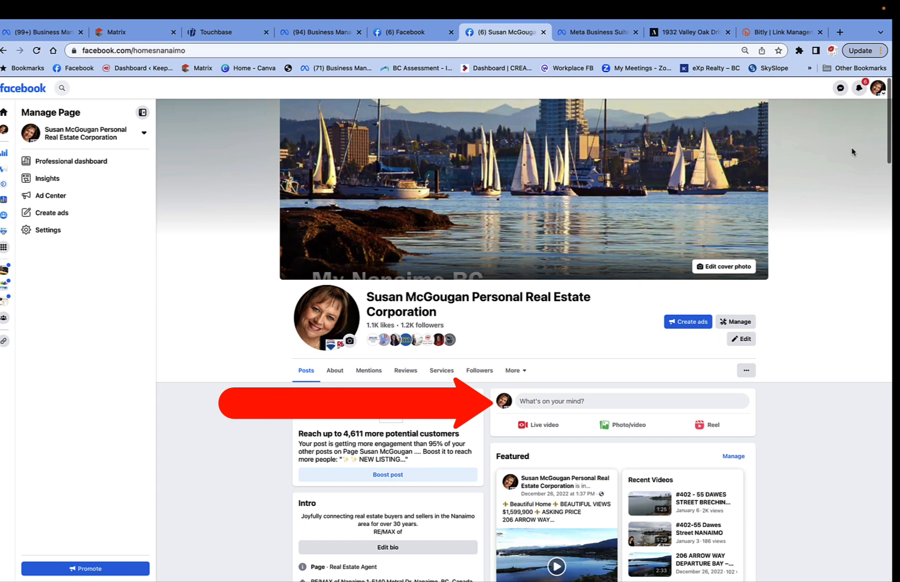
pyautogui.moveTo(828, 250)
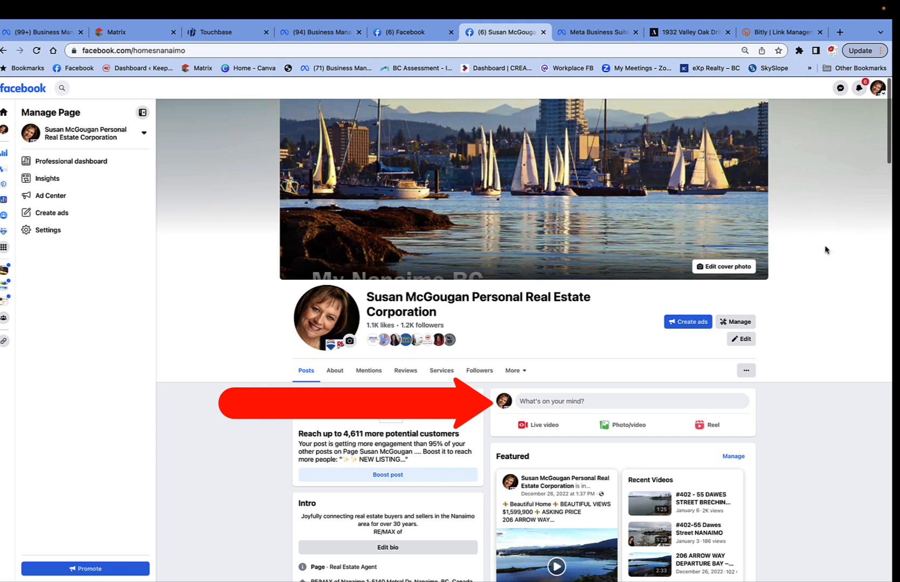
pyautogui.moveTo(607, 401)
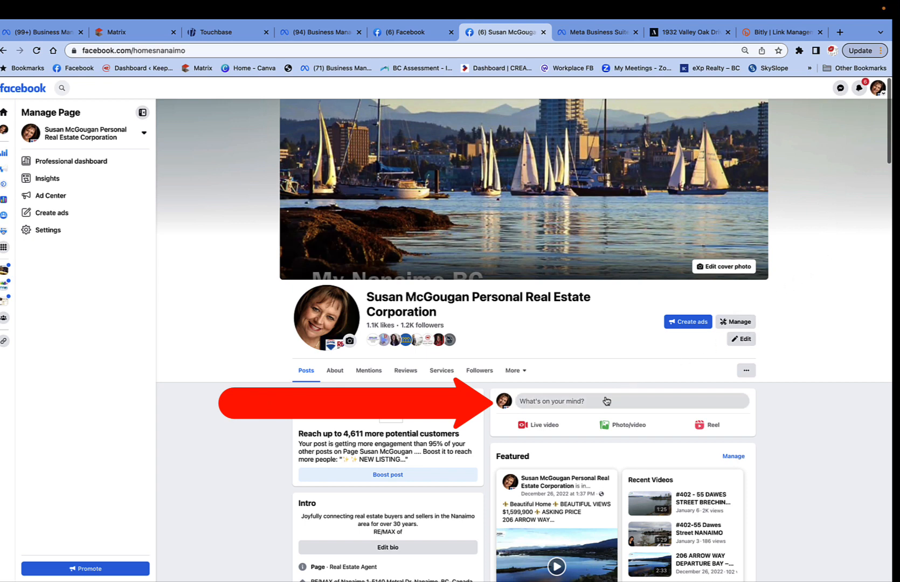
# Open a new post composer from 'What's on your mind?' on the real estate Page
pyautogui.click(574, 401)
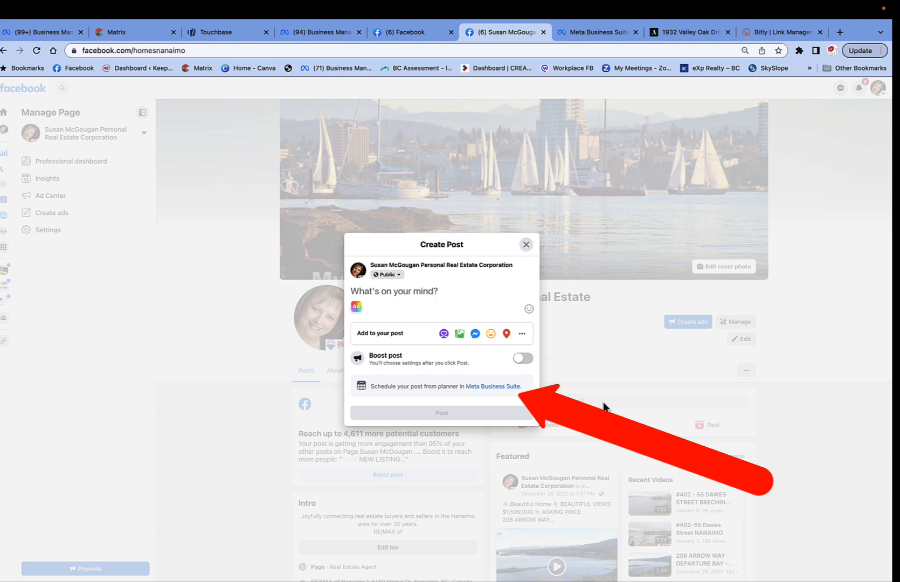
pyautogui.moveTo(493, 396)
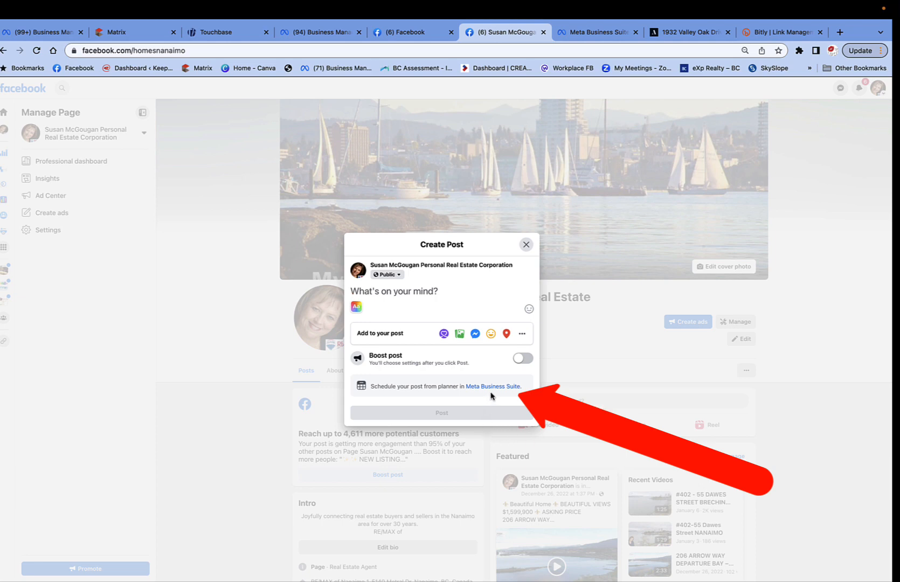
pyautogui.moveTo(493, 386)
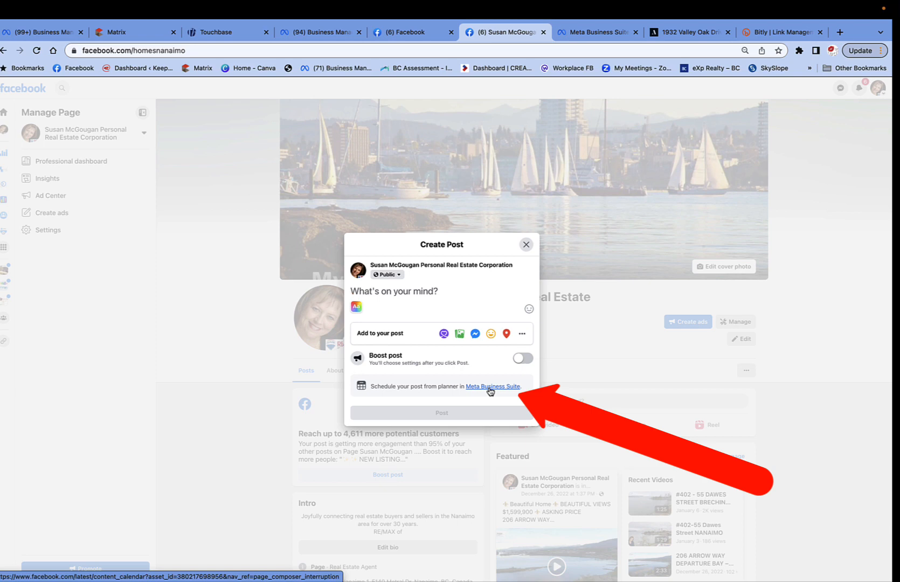
# Follow the Meta Business Suite link to the January 2023 Planner and choose Create
pyautogui.click(492, 386)
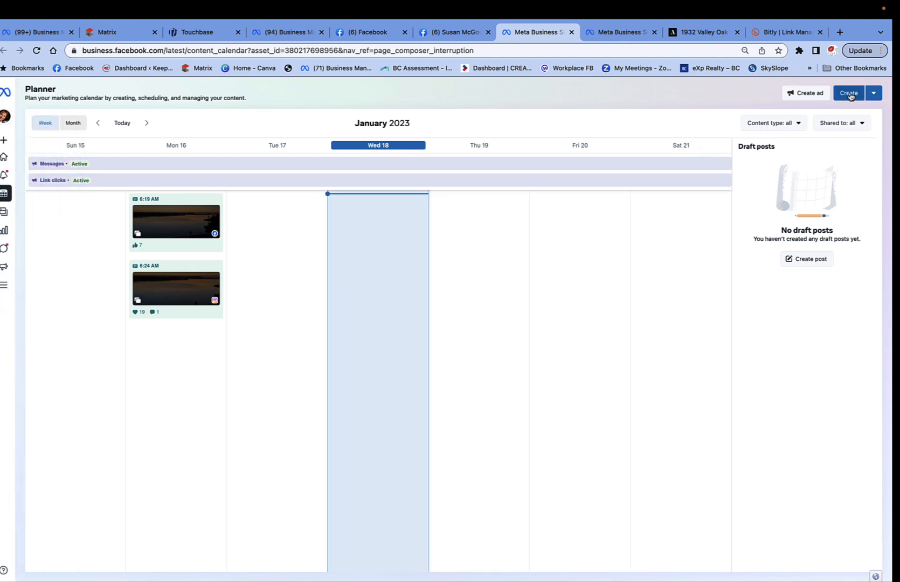
pyautogui.click(848, 95)
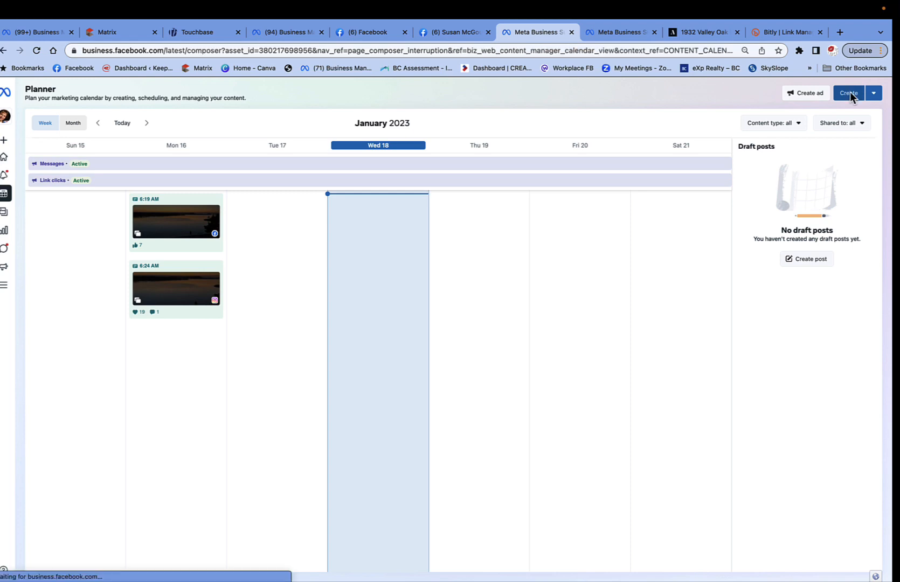
# Target the new post at both the real estate Page and the mudgegirl Instagram account
pyautogui.click(849, 94)
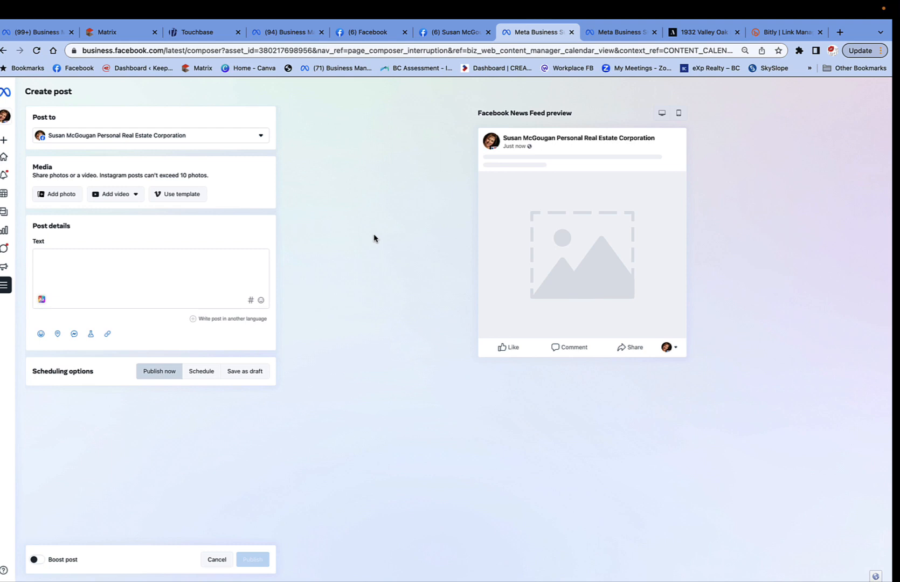
pyautogui.moveTo(266, 146)
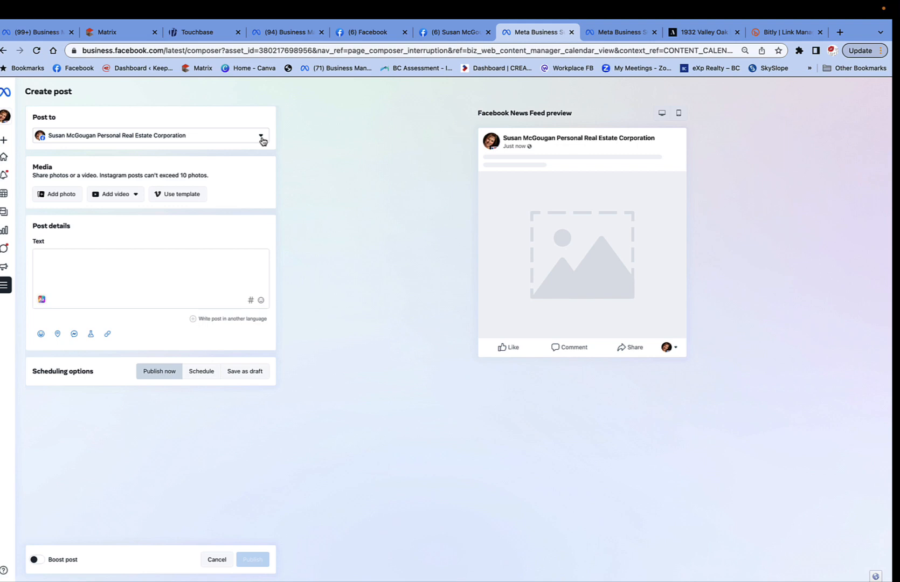
pyautogui.click(261, 135)
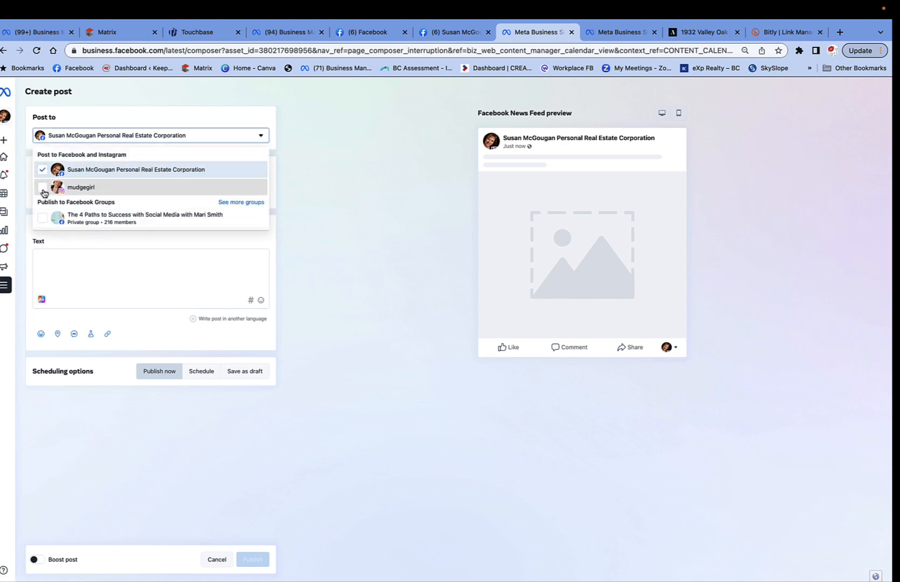
pyautogui.click(42, 187)
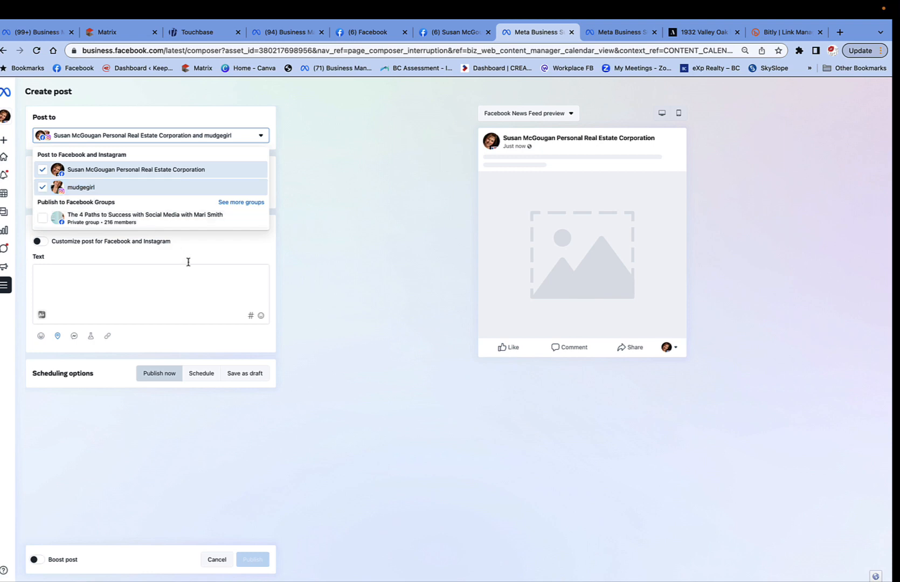
pyautogui.moveTo(316, 219)
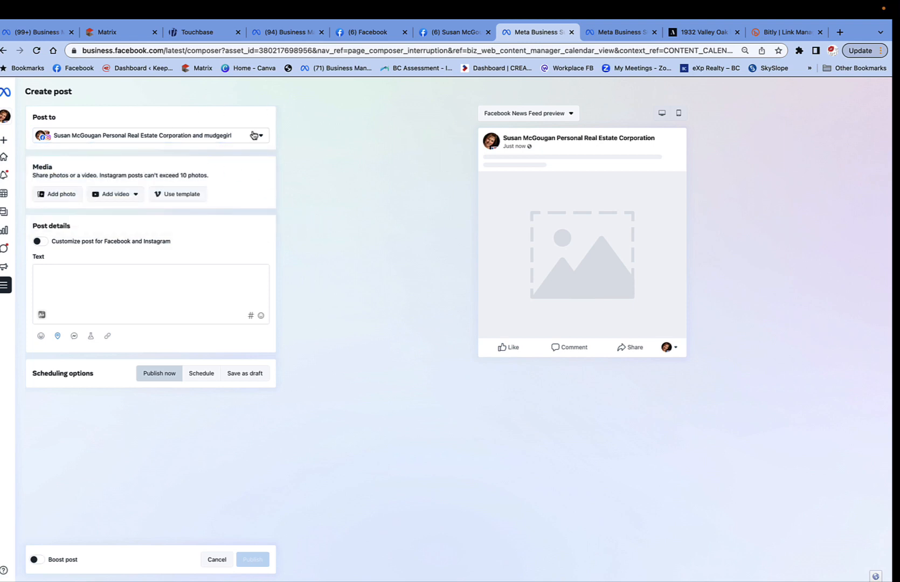
pyautogui.moveTo(121, 213)
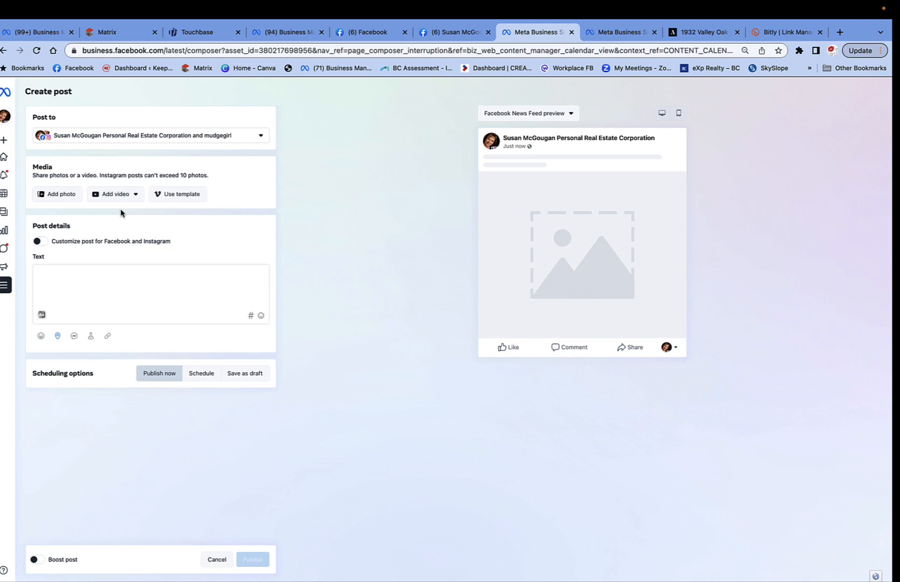
pyautogui.moveTo(113, 198)
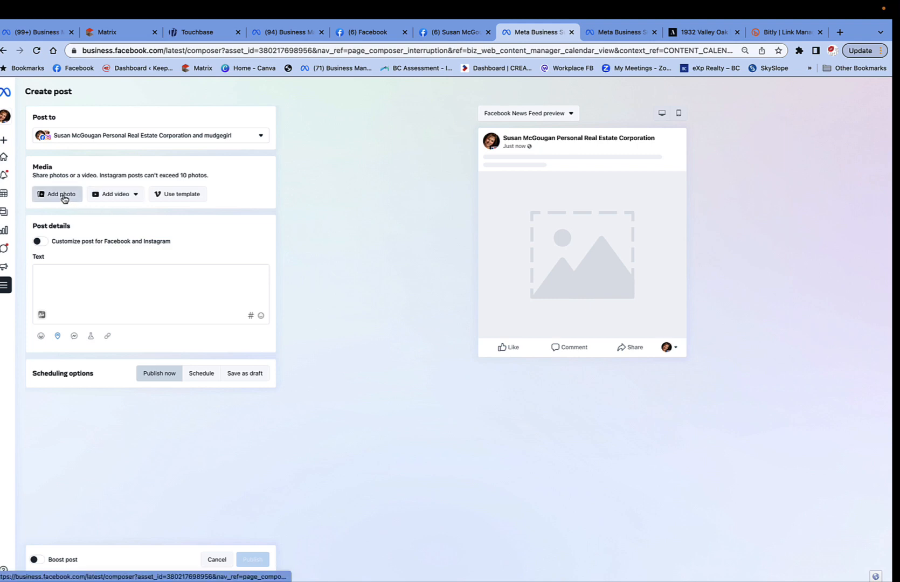
# Select the ten listing screenshots from the Desktop and upload them to the post
pyautogui.click(56, 194)
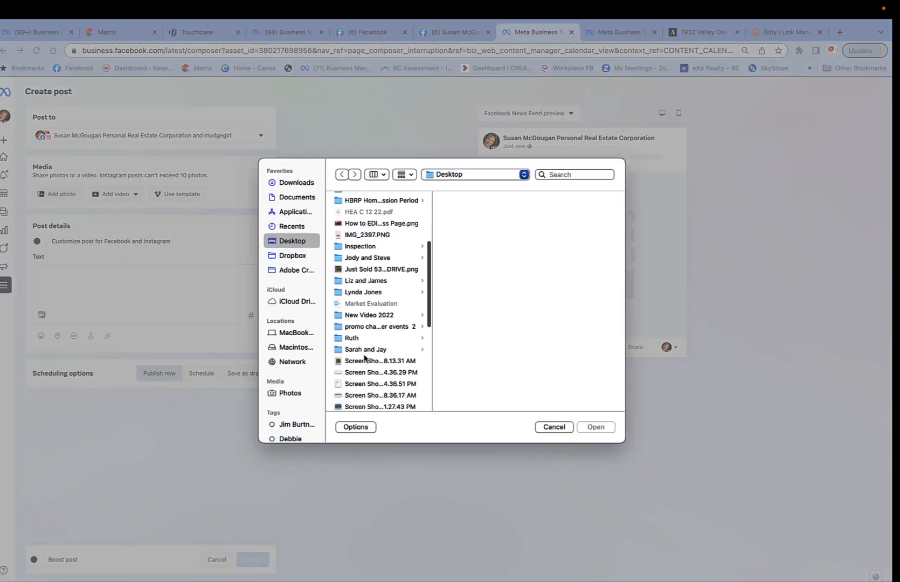
pyautogui.click(380, 238)
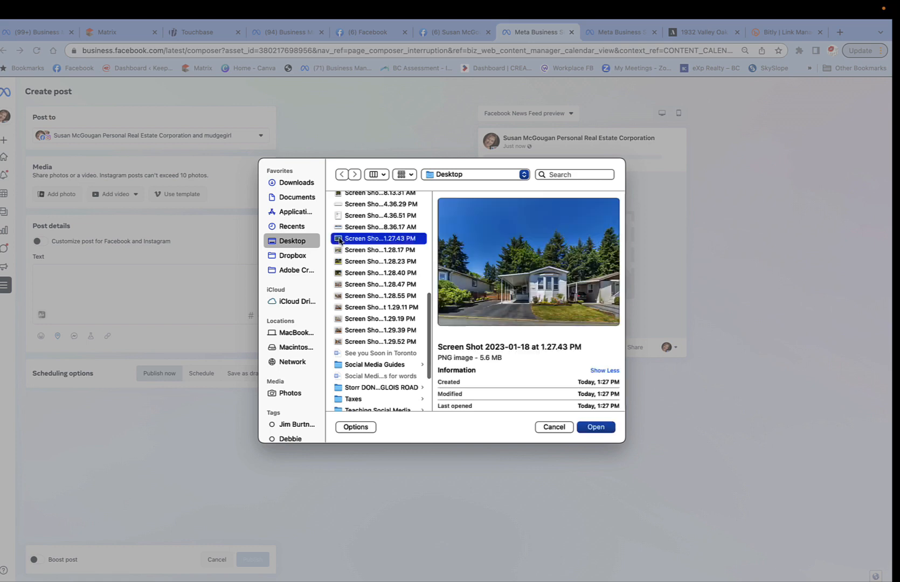
pyautogui.click(380, 342)
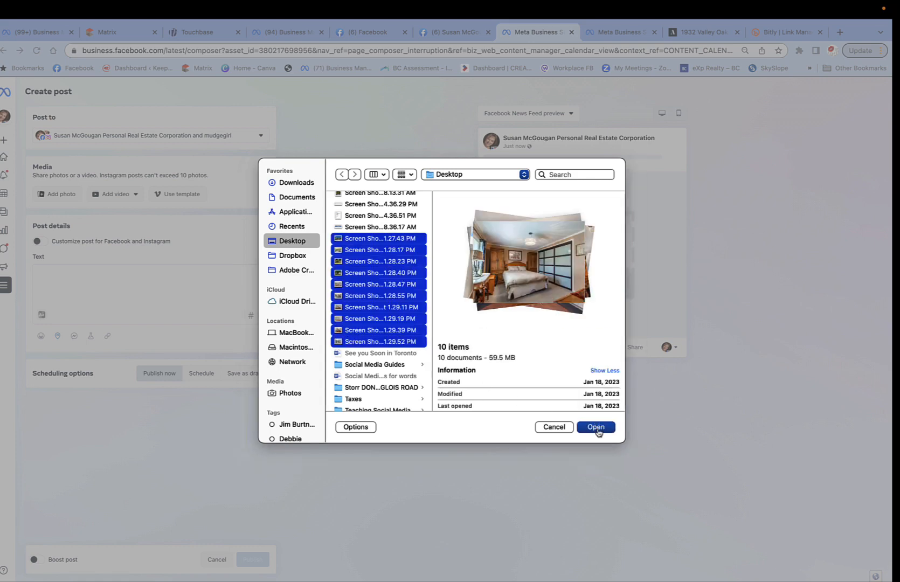
pyautogui.click(596, 427)
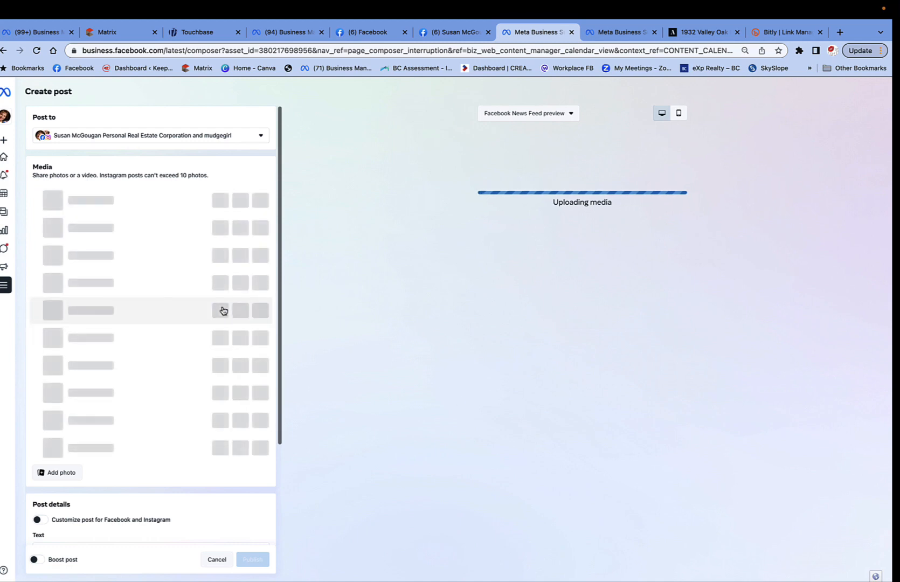
pyautogui.moveTo(114, 411)
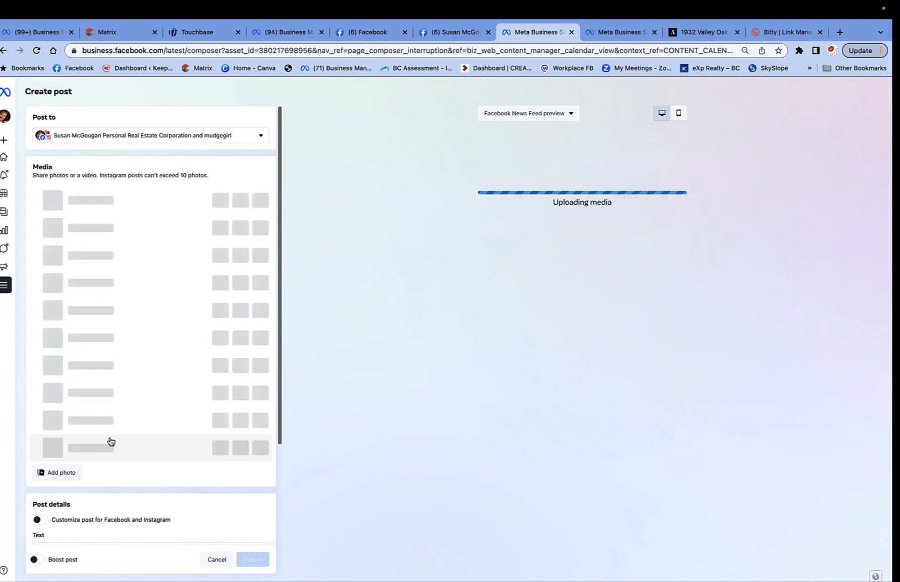
pyautogui.scroll(-3)
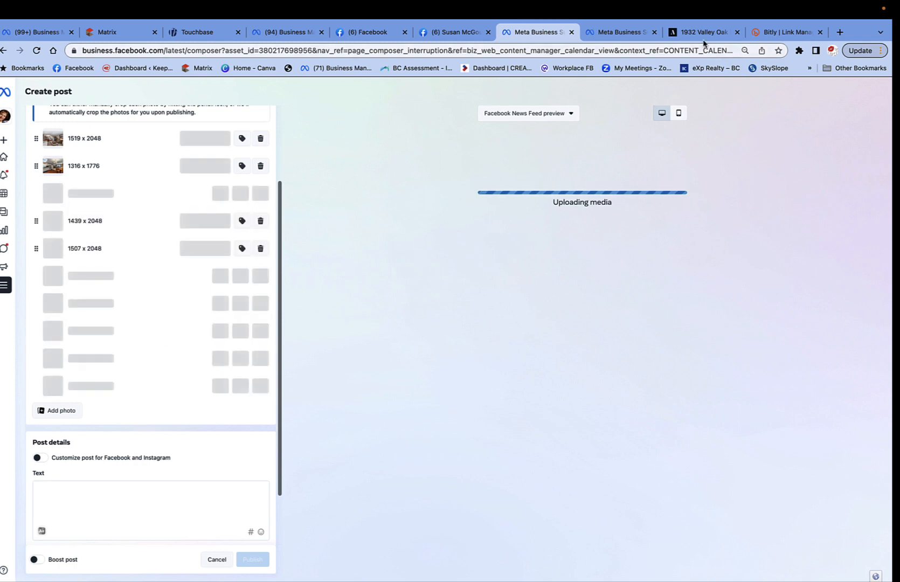
# Switch between the 1932 Valley Oak Drive listing tab and the Business Suite planner tabs
pyautogui.click(703, 32)
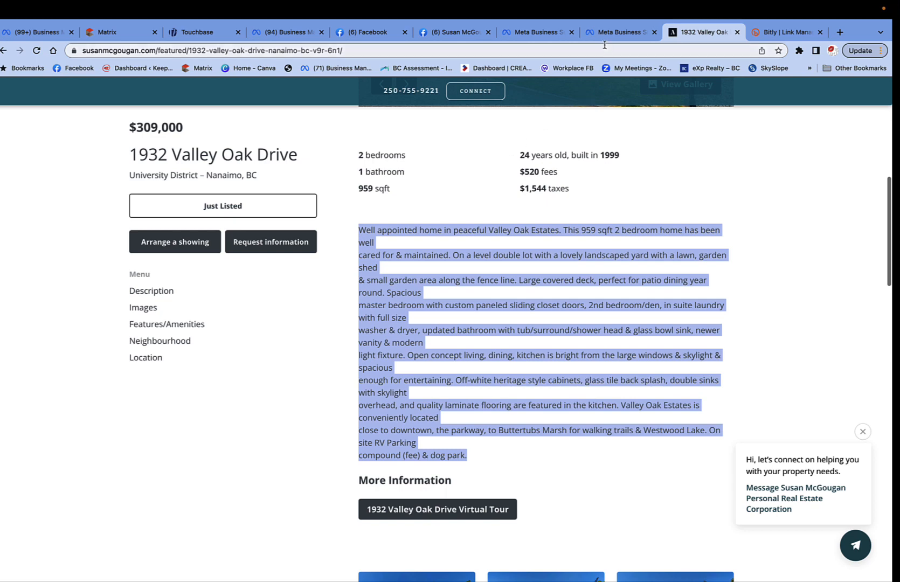
pyautogui.click(620, 32)
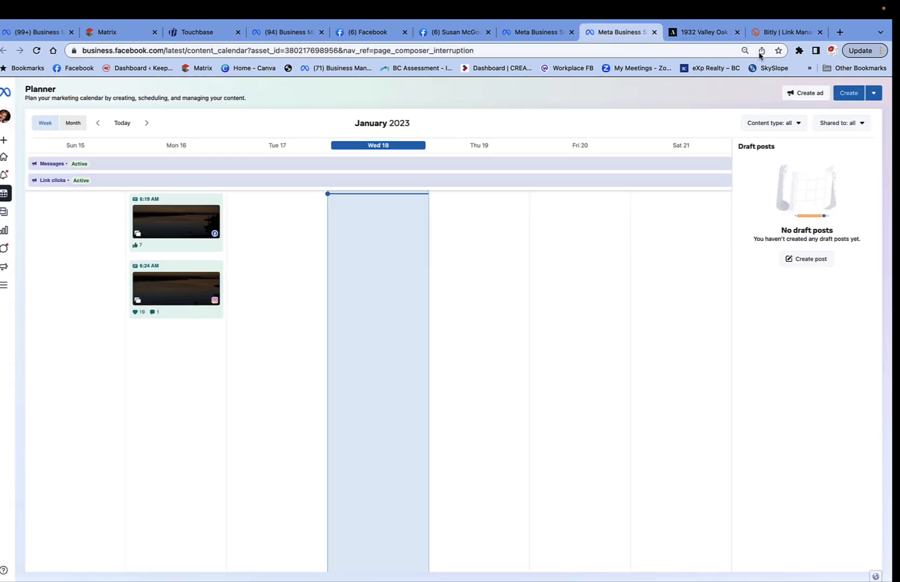
pyautogui.click(537, 32)
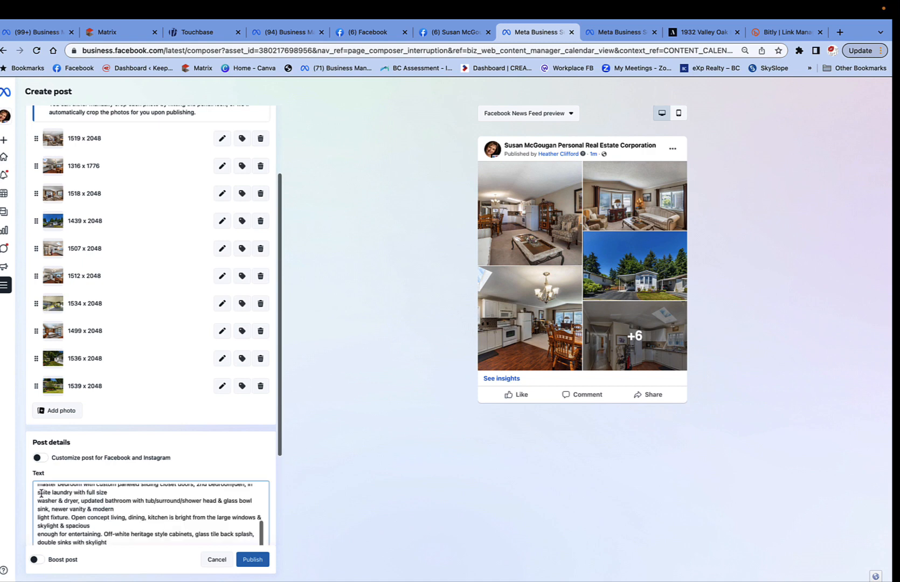
pyautogui.scroll(3)
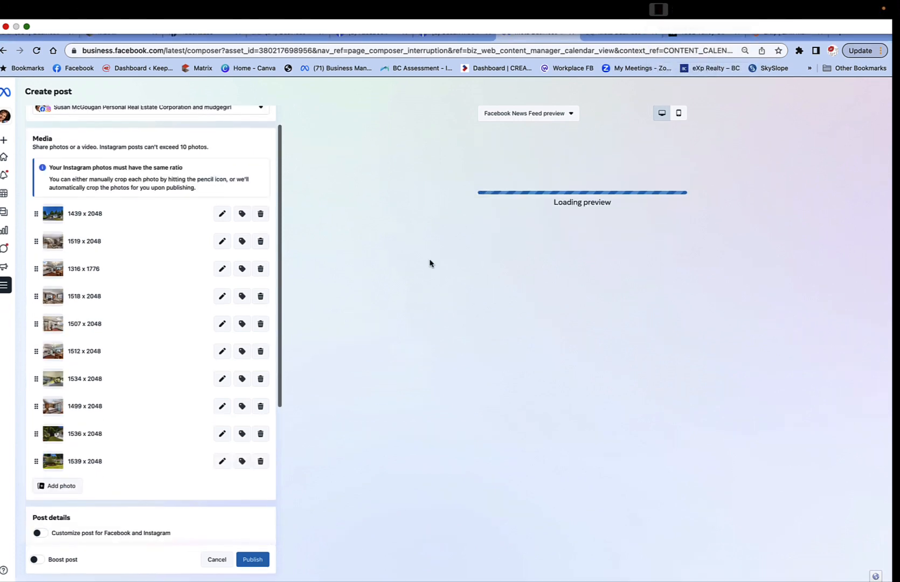
# Delete the #nanaimorealestate hashtag from the end of the listing description
pyautogui.scroll(-3)
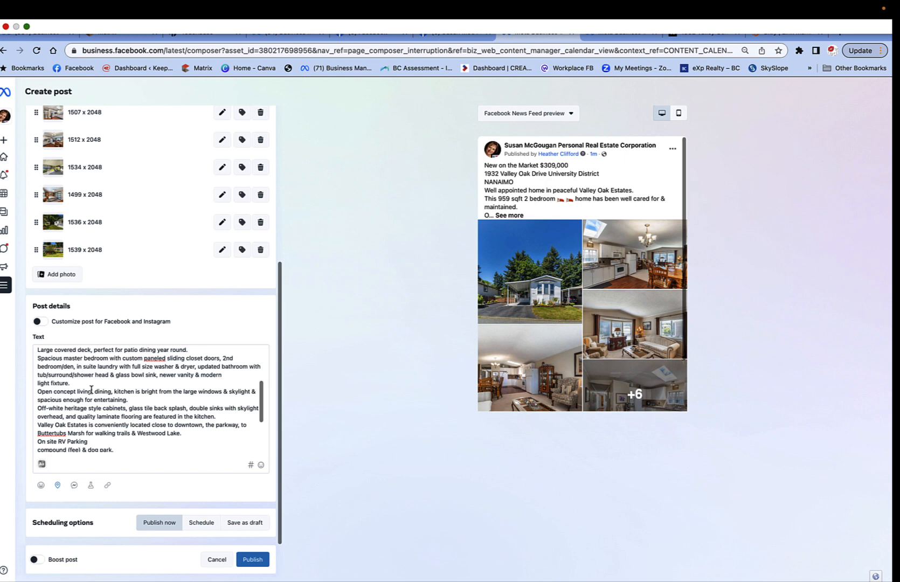
pyautogui.scroll(3)
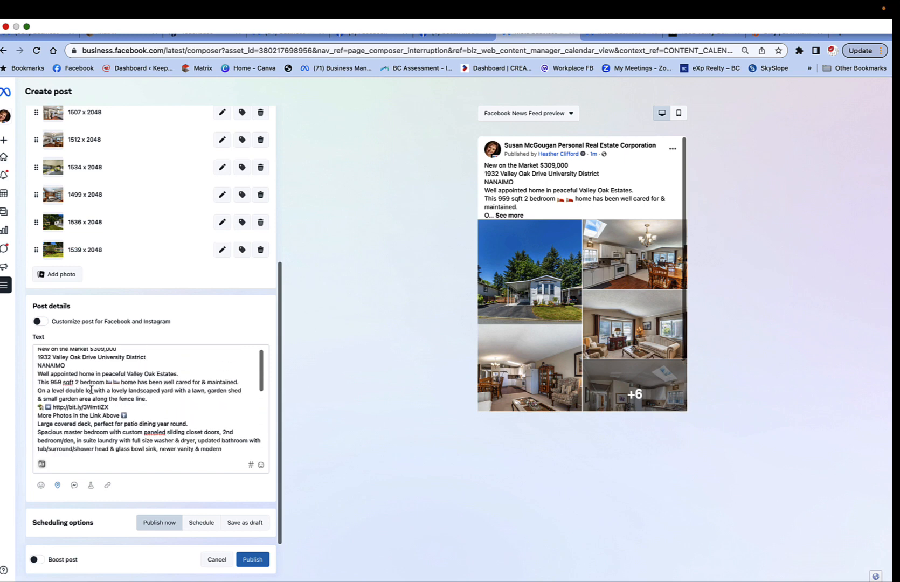
pyautogui.scroll(3)
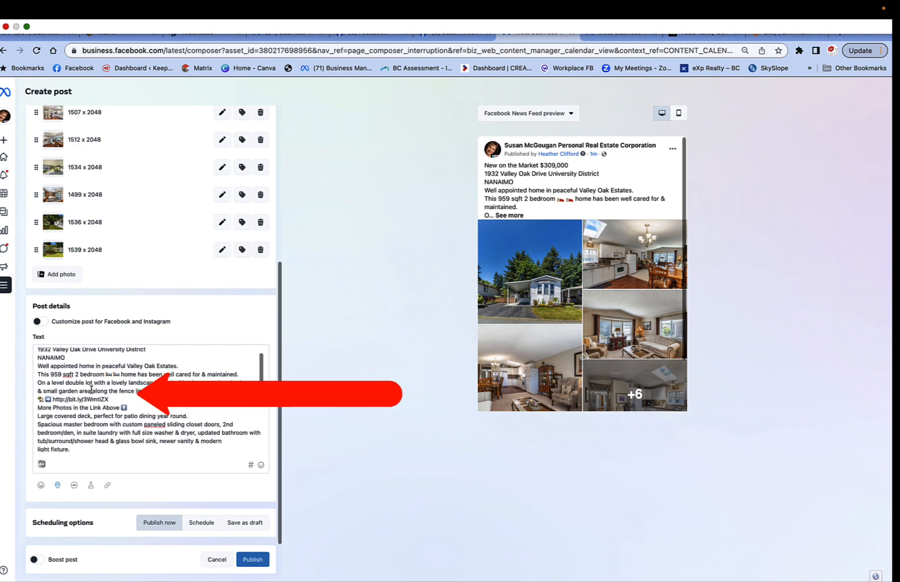
pyautogui.scroll(-3)
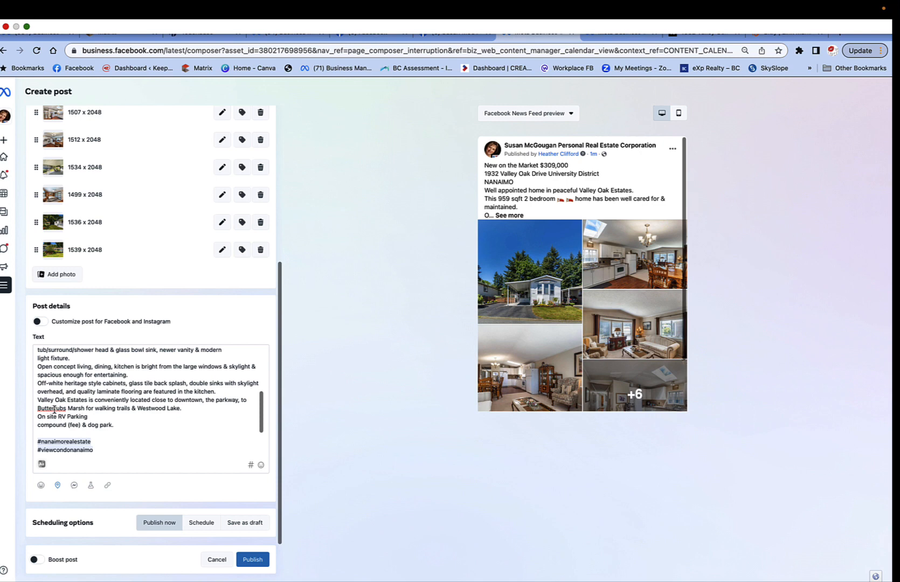
pyautogui.scroll(3)
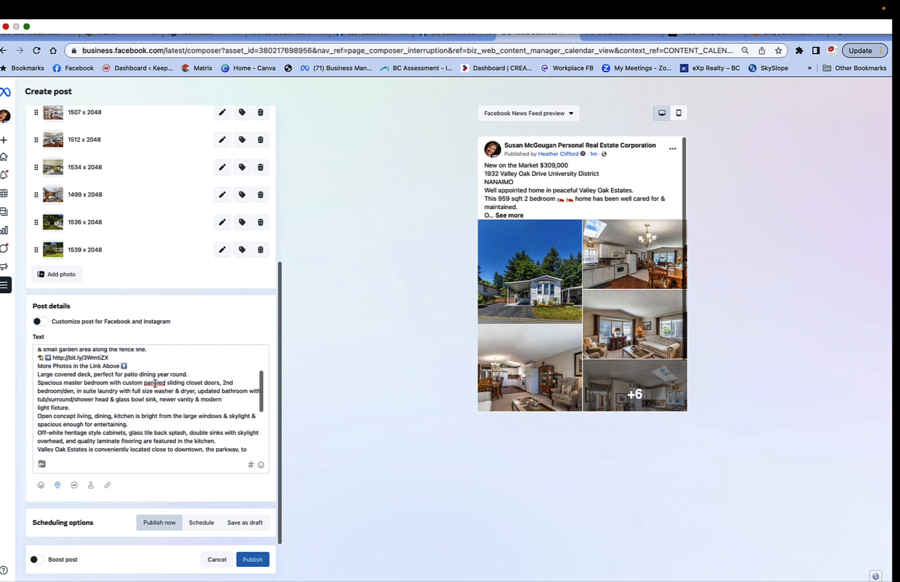
pyautogui.scroll(-3)
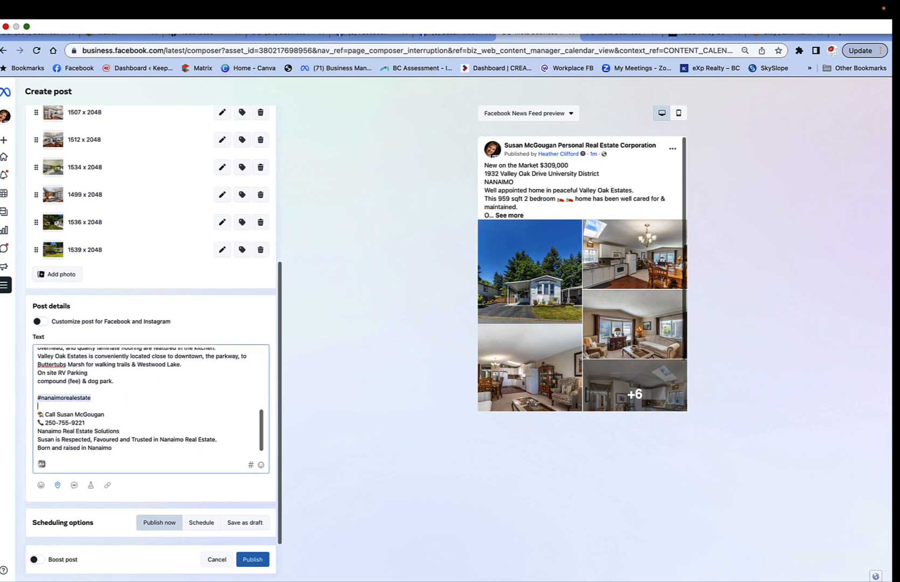
pyautogui.doubleClick(64, 398)
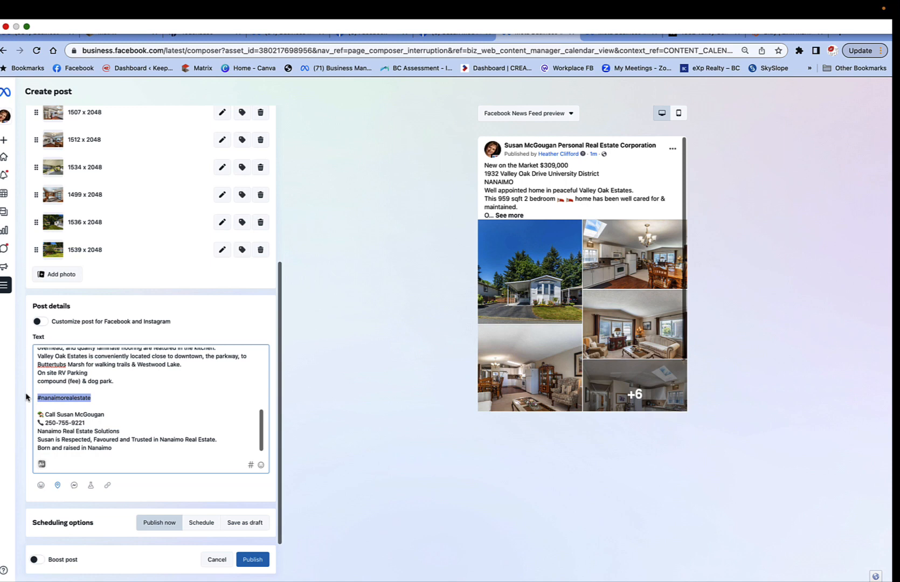
pyautogui.press('Delete')
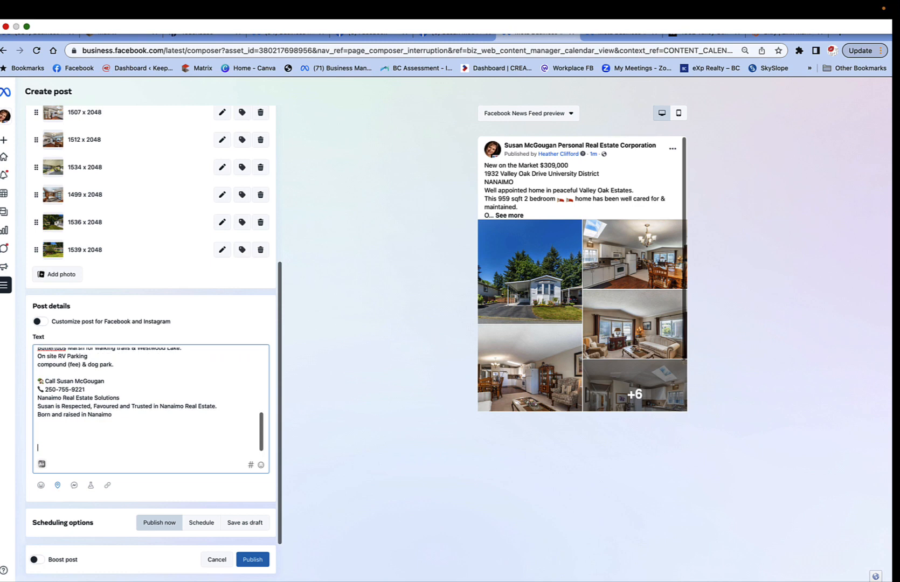
# Review the mobile feed preview, then return to the desktop preview layout
pyautogui.scroll(3)
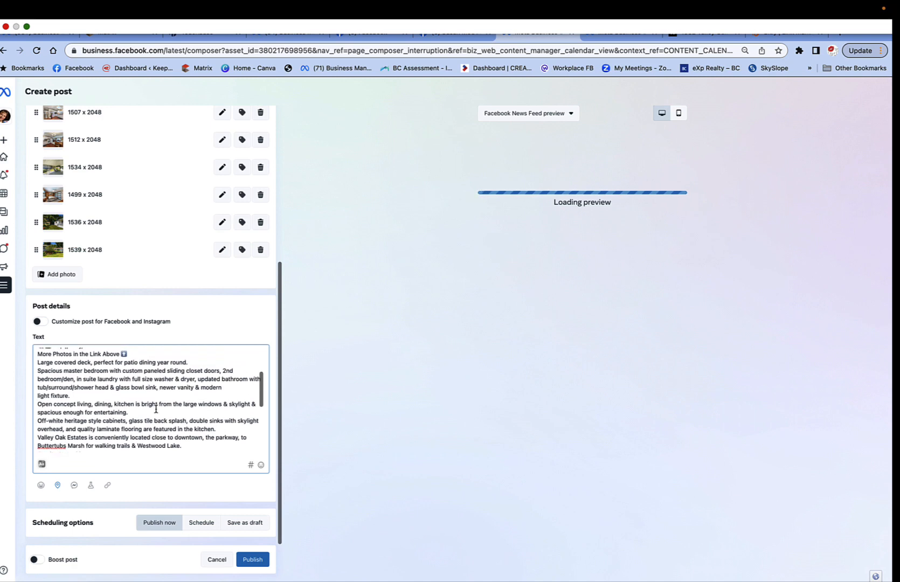
pyautogui.scroll(-3)
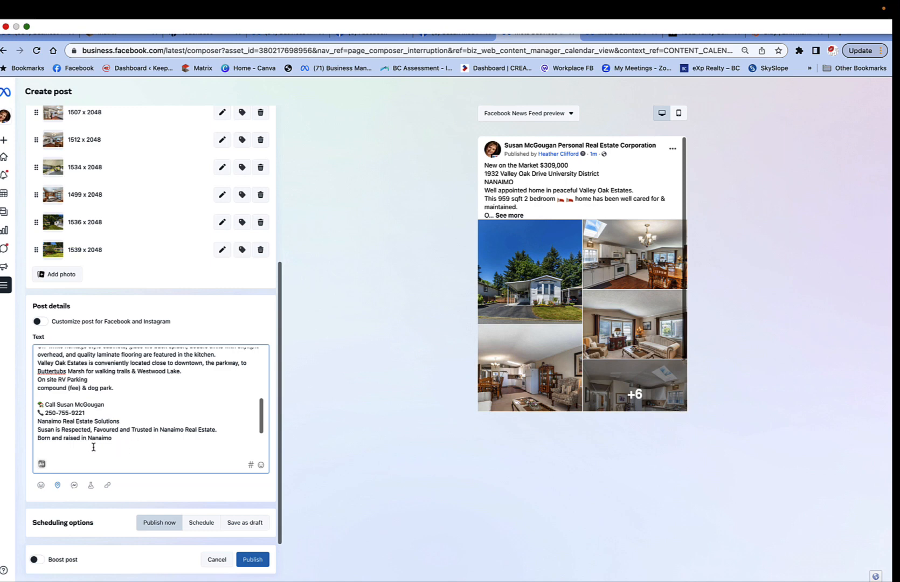
pyautogui.moveTo(436, 286)
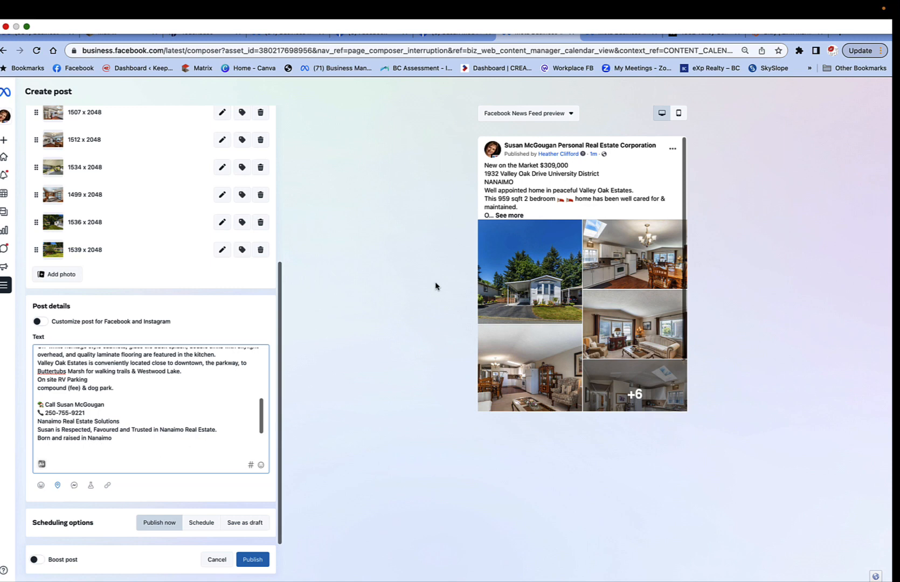
pyautogui.moveTo(505, 312)
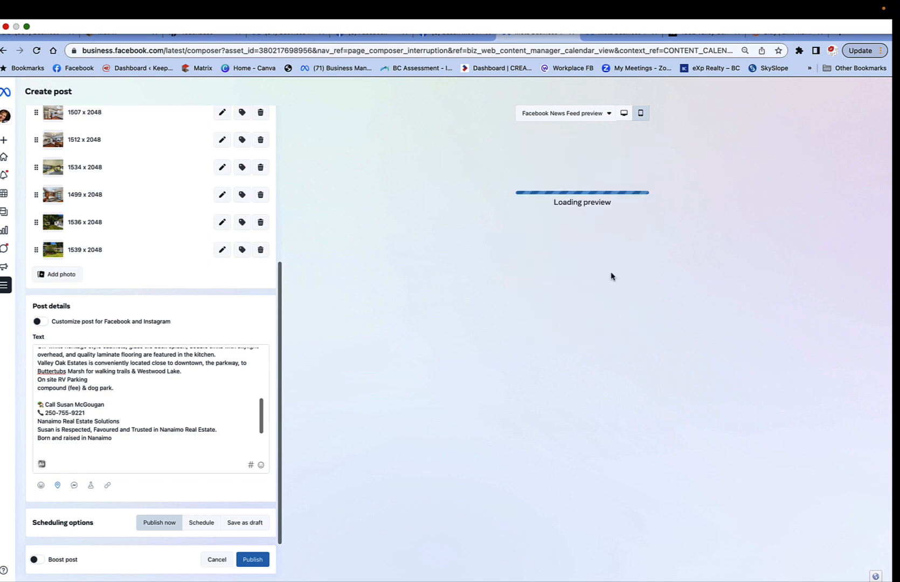
pyautogui.moveTo(570, 280)
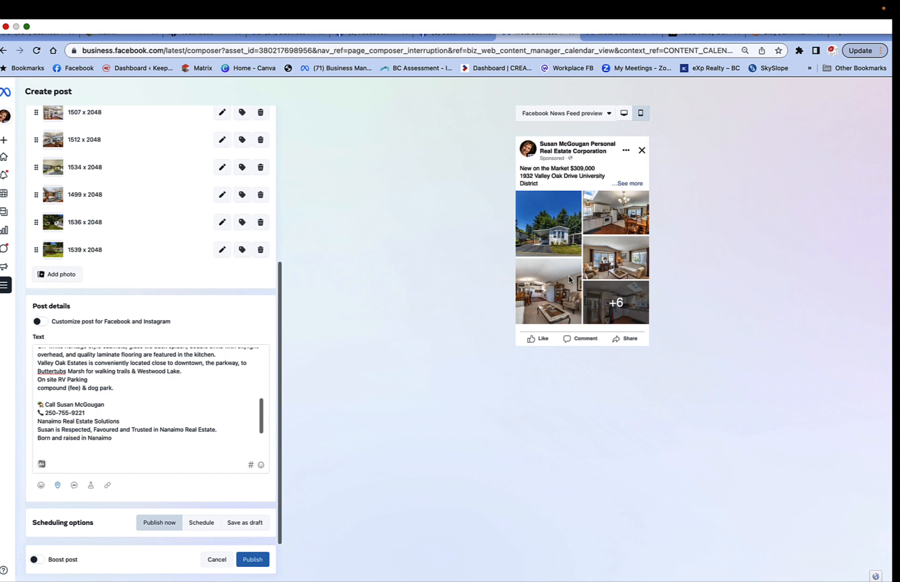
pyautogui.moveTo(659, 188)
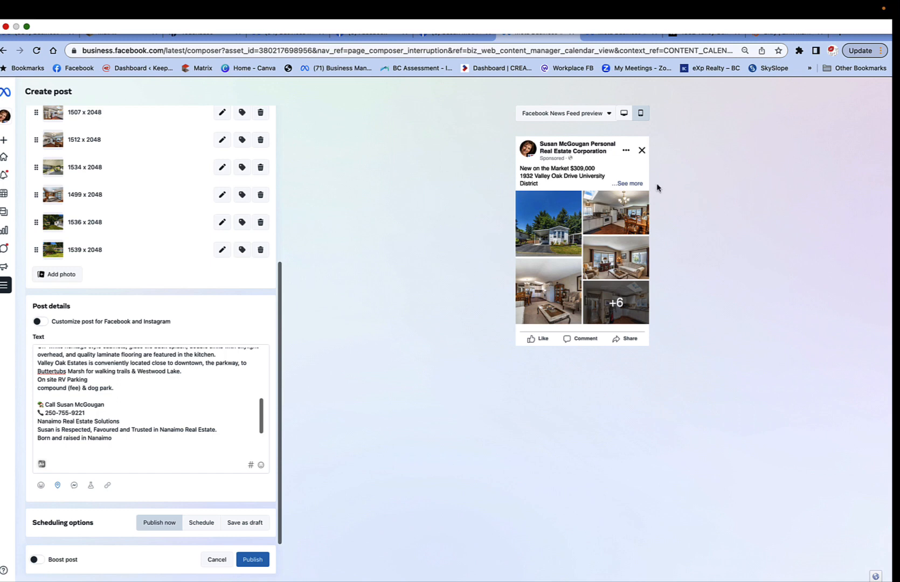
pyautogui.moveTo(628, 224)
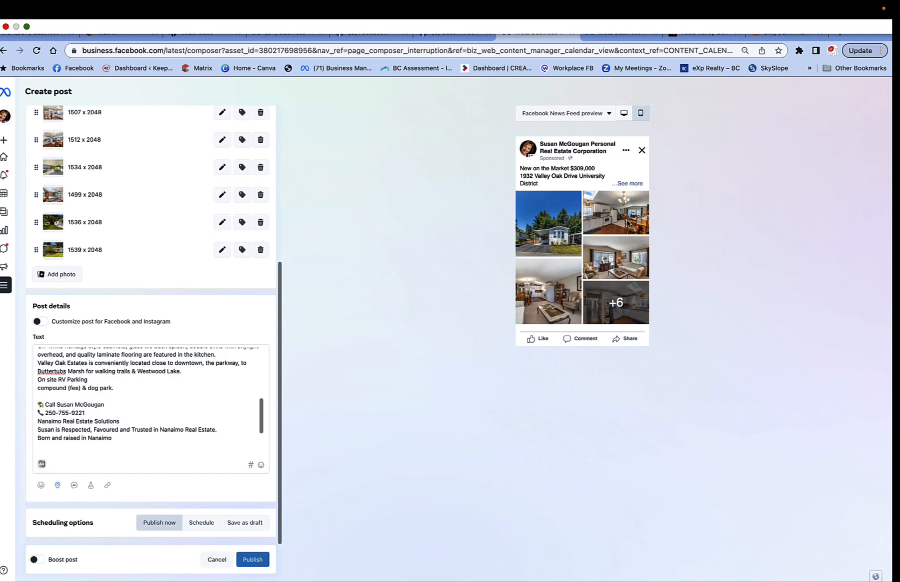
pyautogui.moveTo(654, 116)
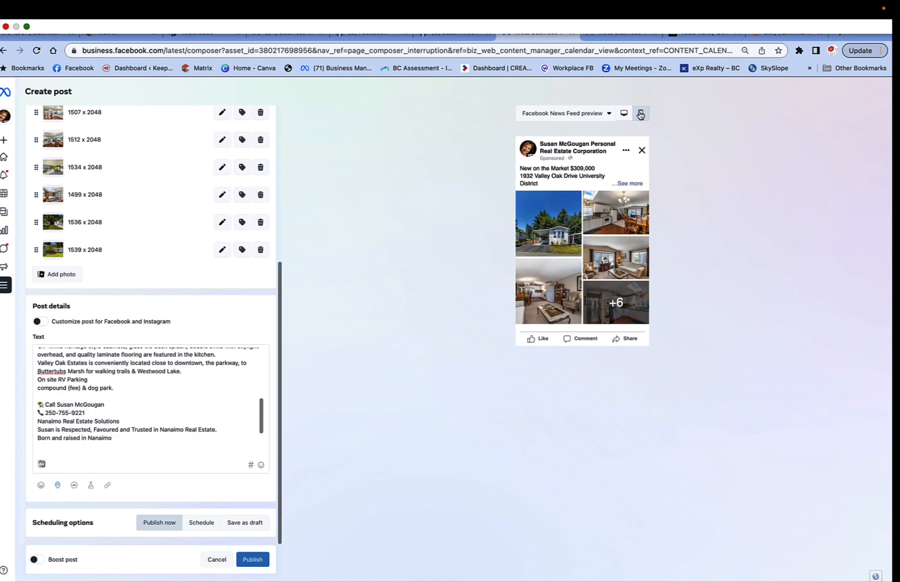
pyautogui.click(641, 113)
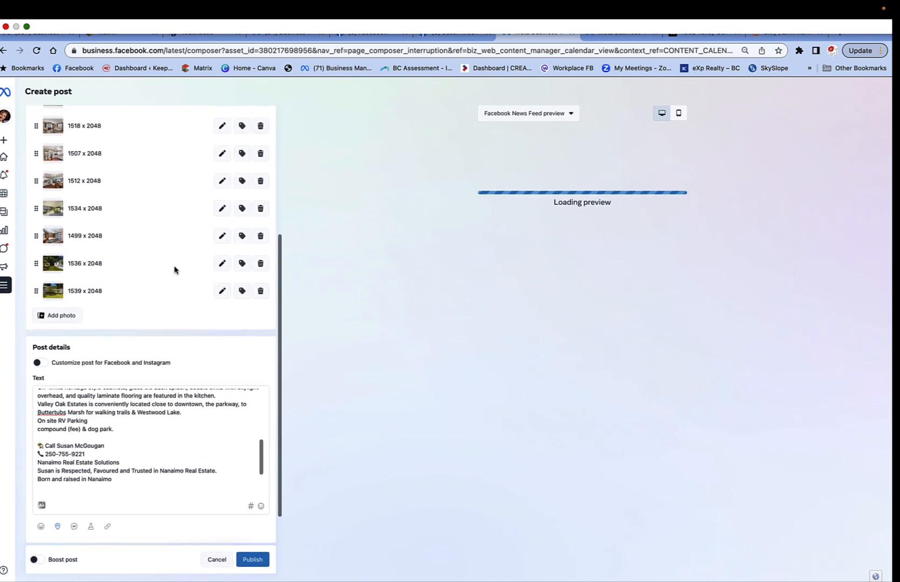
# Move the 1539 x 2048 and 1536 x 2048 outdoor photos to positions two and three
pyautogui.scroll(3)
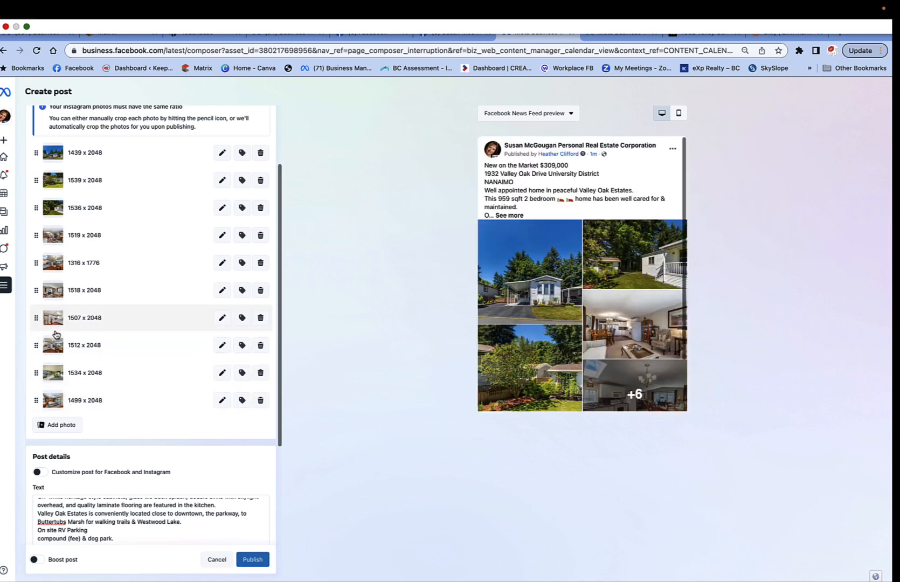
pyautogui.moveTo(460, 306)
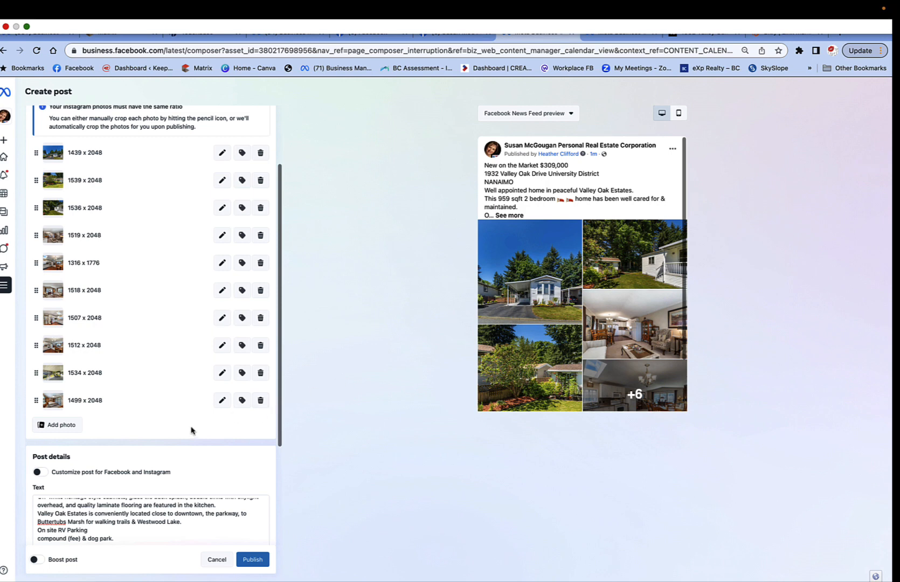
pyautogui.scroll(-3)
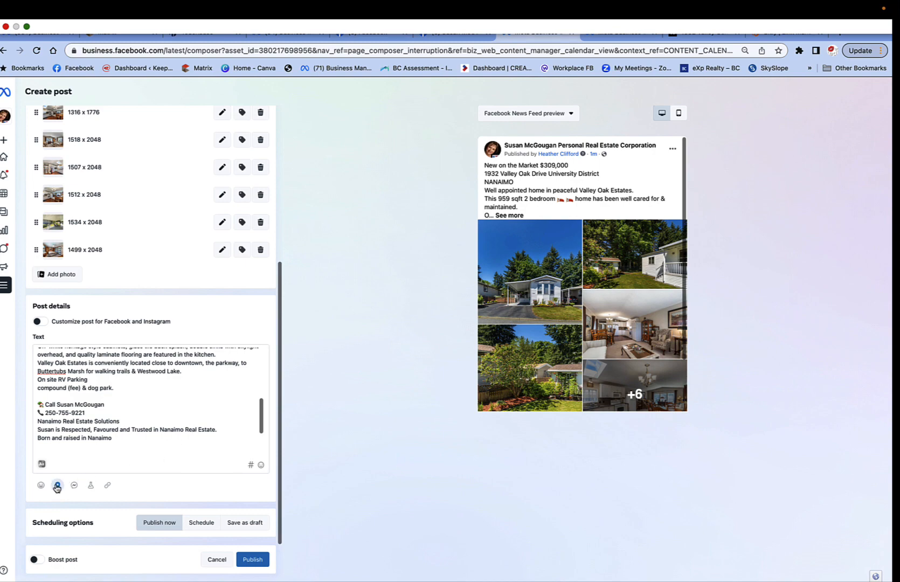
# Search 'NANA' and save Nanaimo, British Columbia as the post's location
pyautogui.click(57, 485)
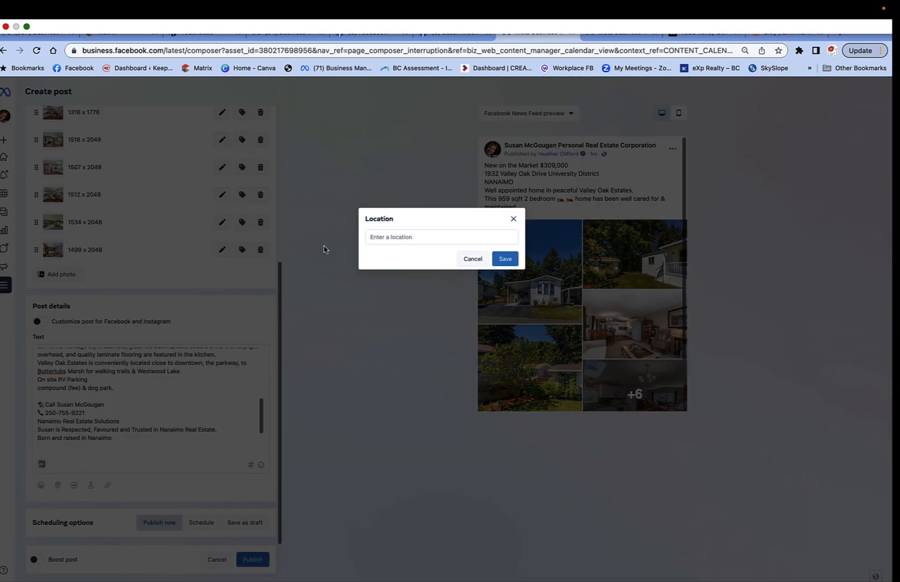
pyautogui.click(441, 237)
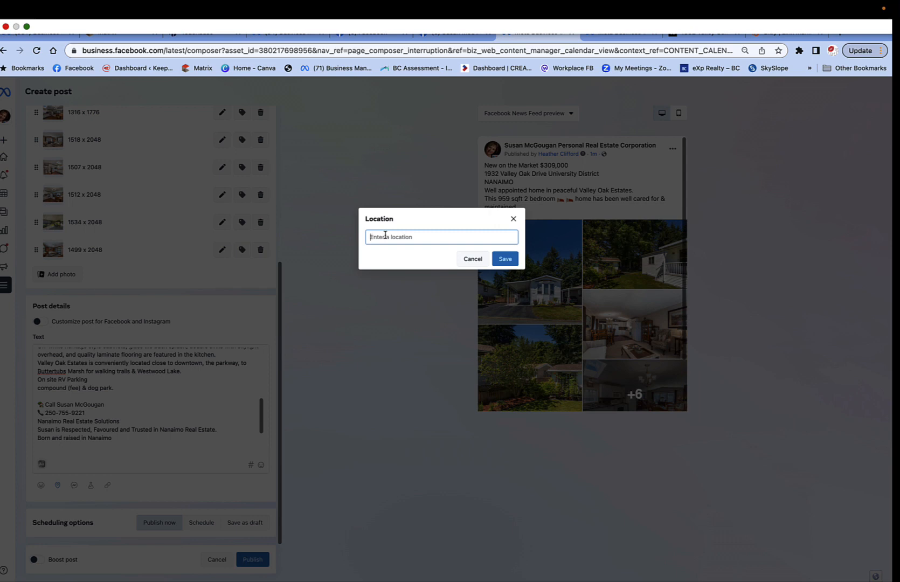
pyautogui.write('NANAIMO BR')
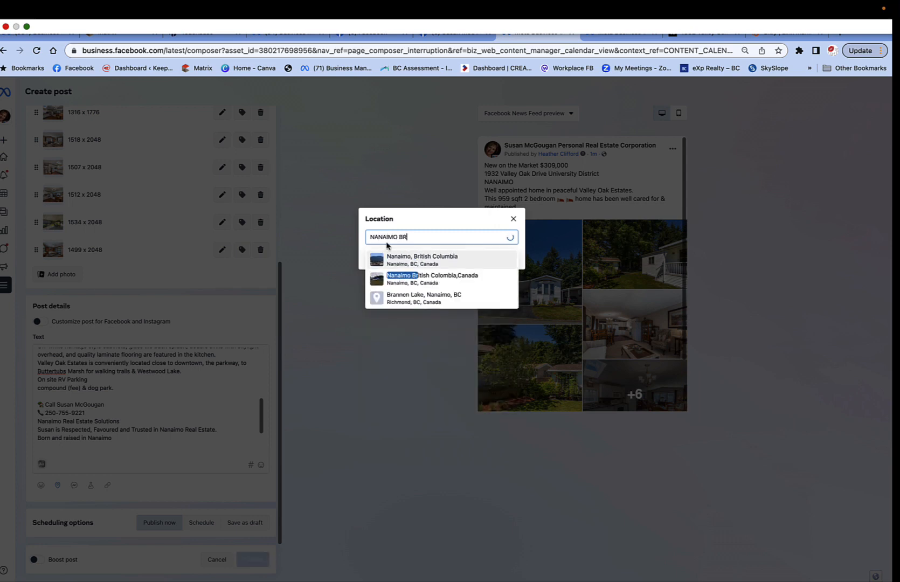
pyautogui.click(423, 259)
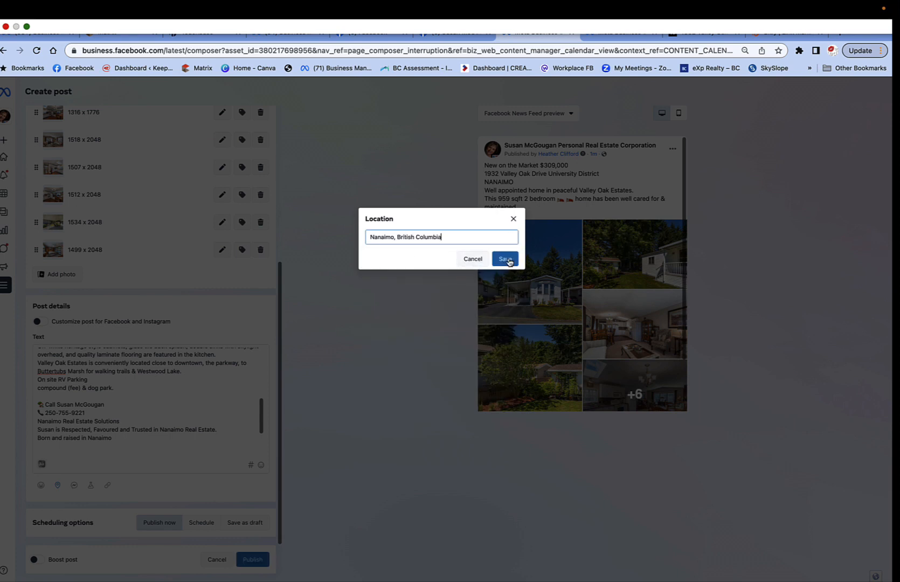
pyautogui.click(503, 259)
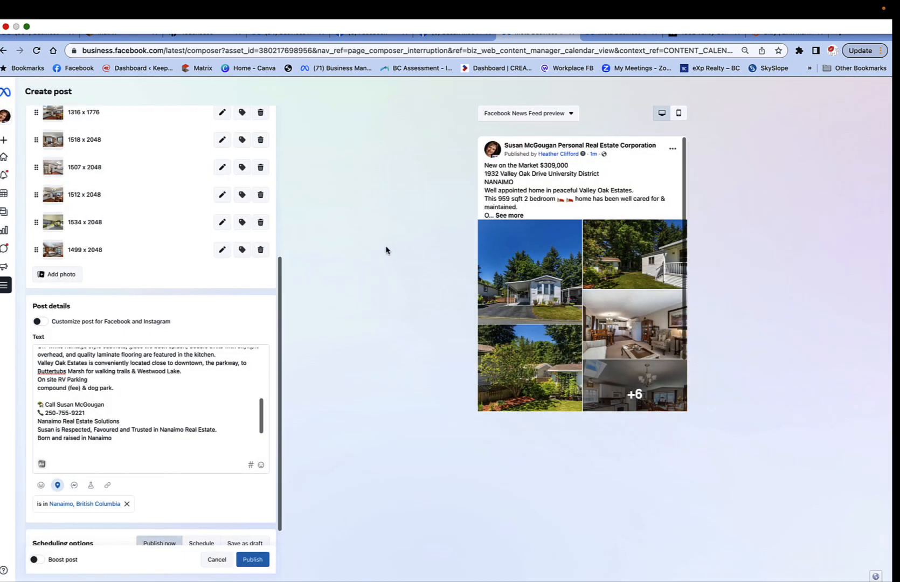
pyautogui.moveTo(368, 182)
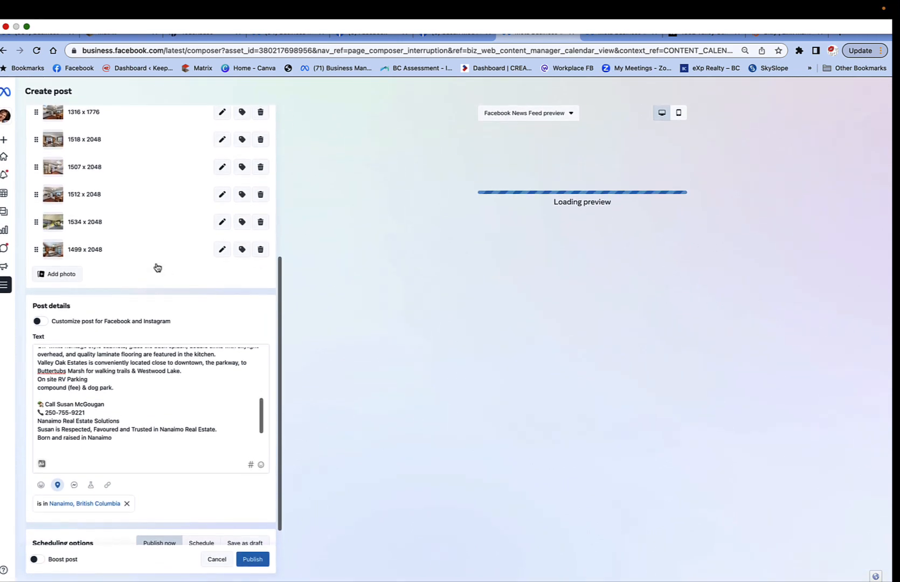
pyautogui.scroll(3)
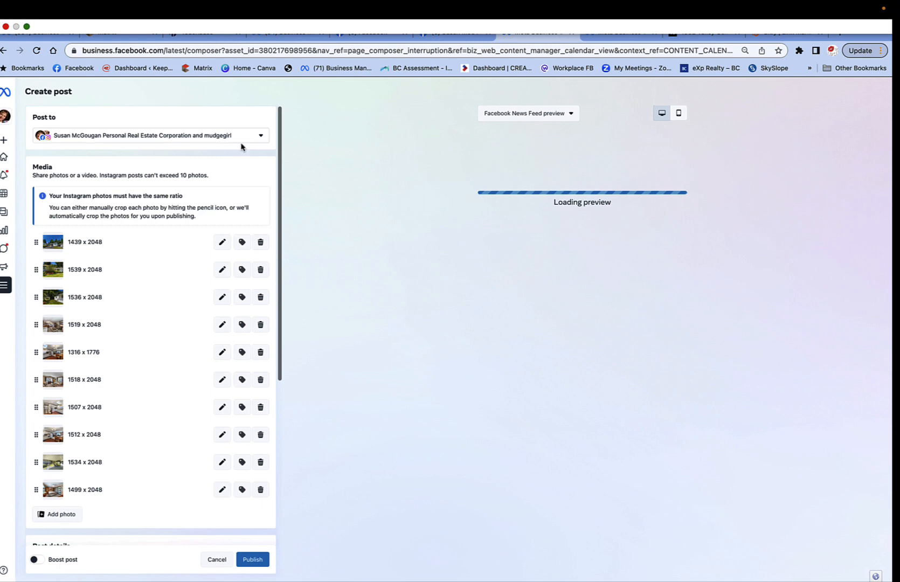
pyautogui.click(261, 136)
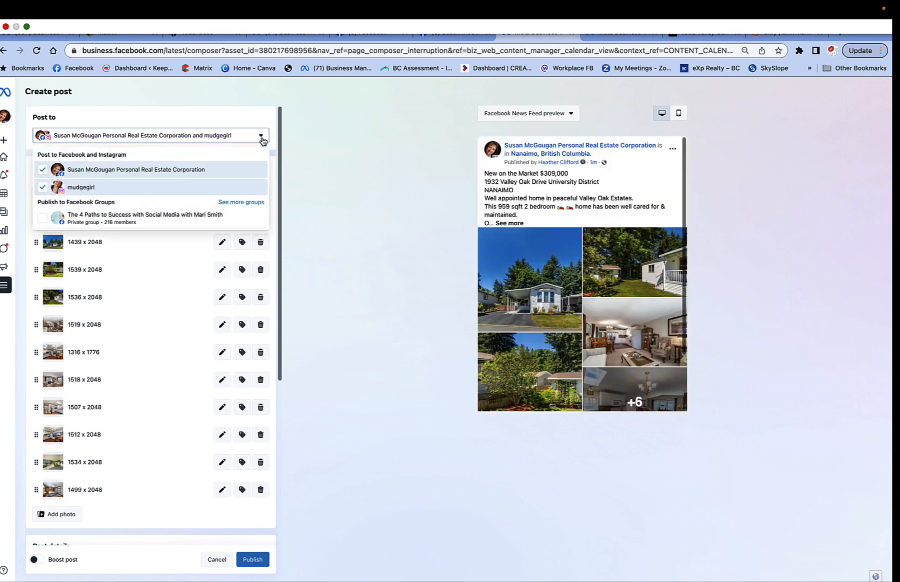
pyautogui.click(262, 135)
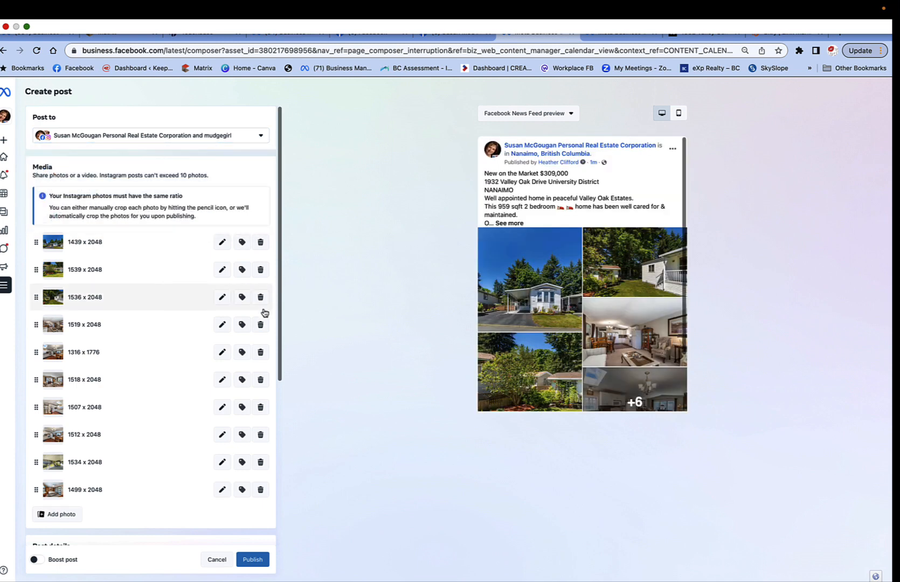
pyautogui.scroll(-3)
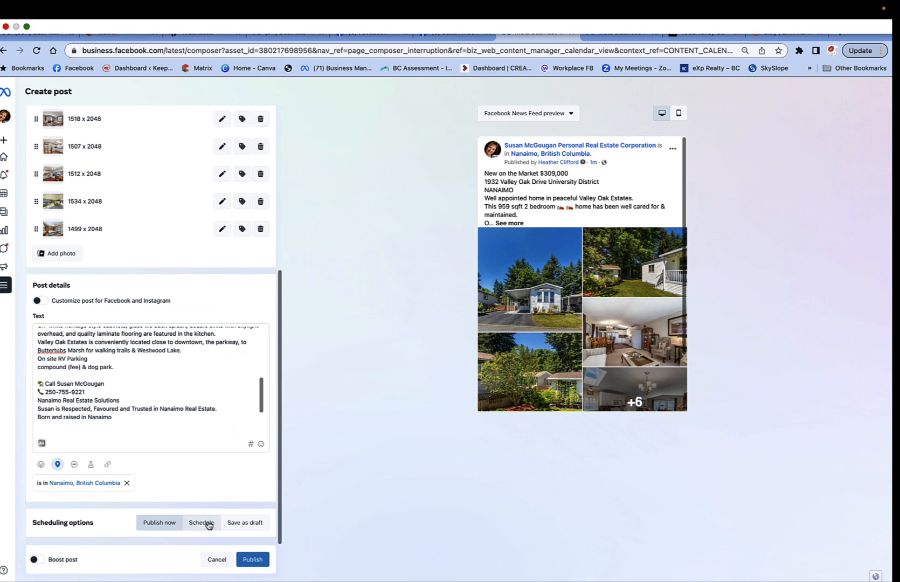
# Switch to Schedule and confirm Jan 18, 2023, 02:05 PM for both platforms
pyautogui.click(201, 522)
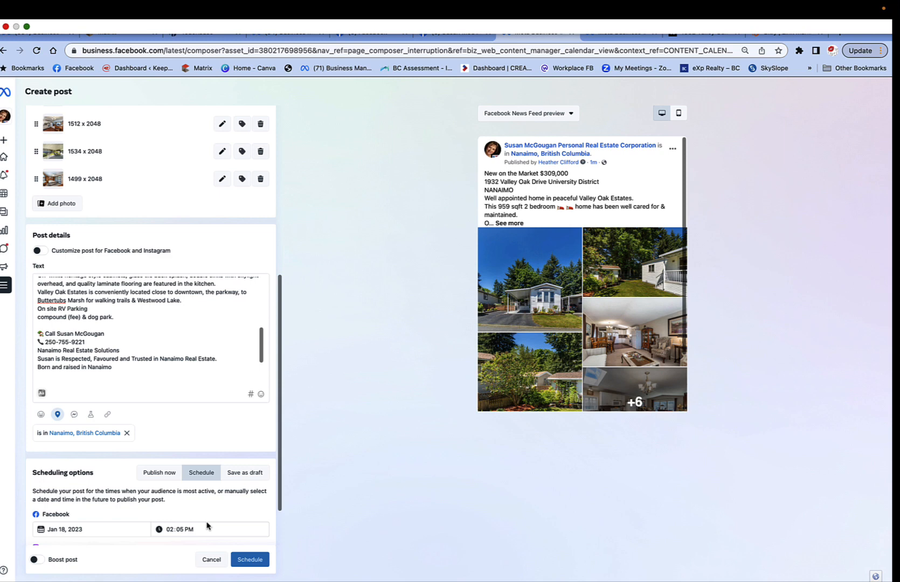
pyautogui.scroll(-3)
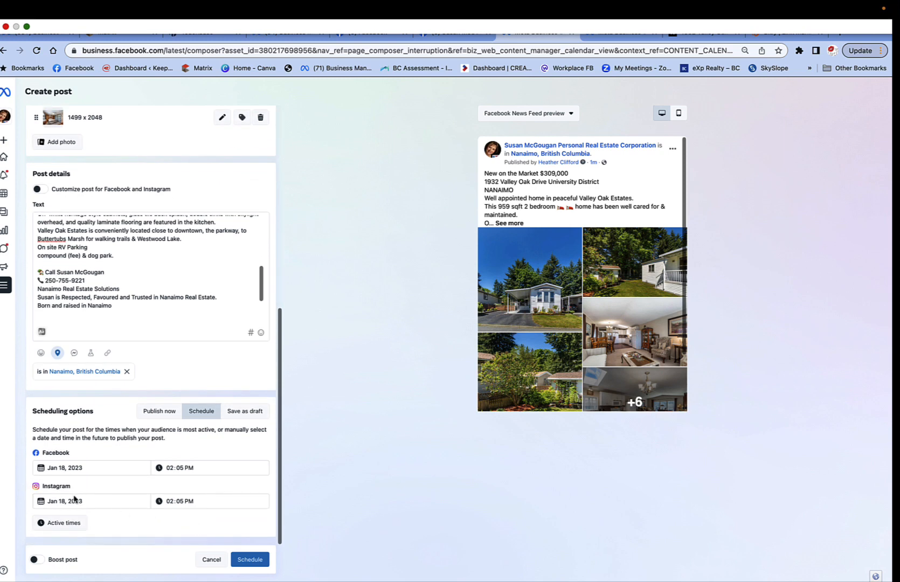
pyautogui.moveTo(125, 477)
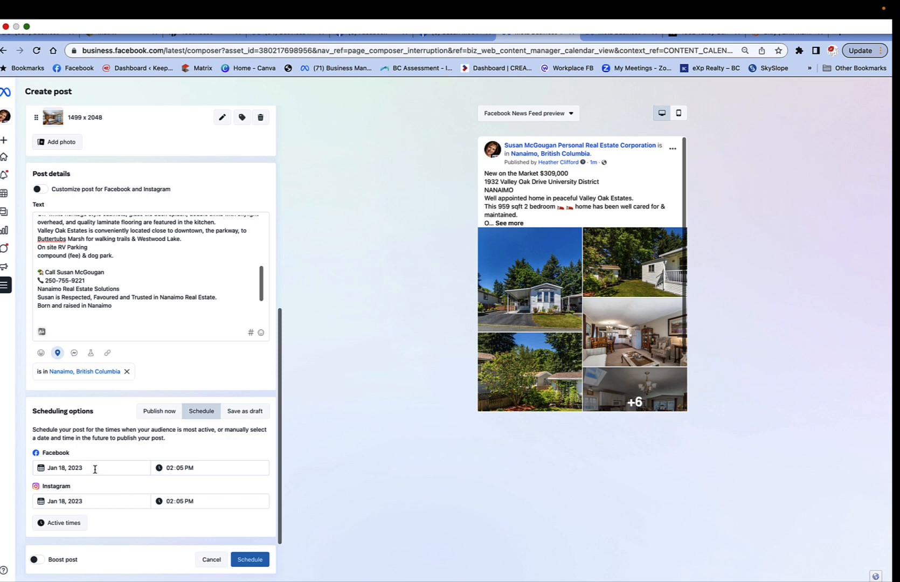
pyautogui.moveTo(95, 501)
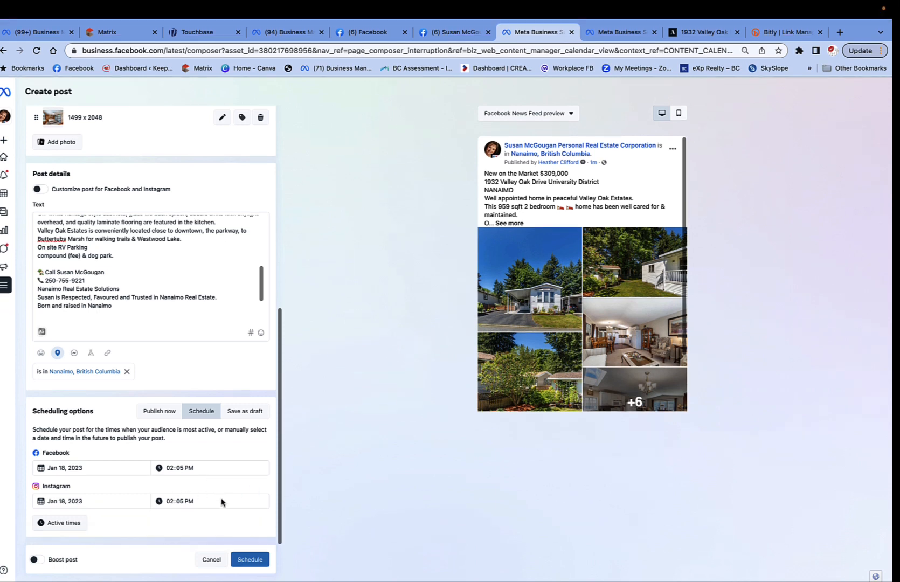
pyautogui.click(249, 559)
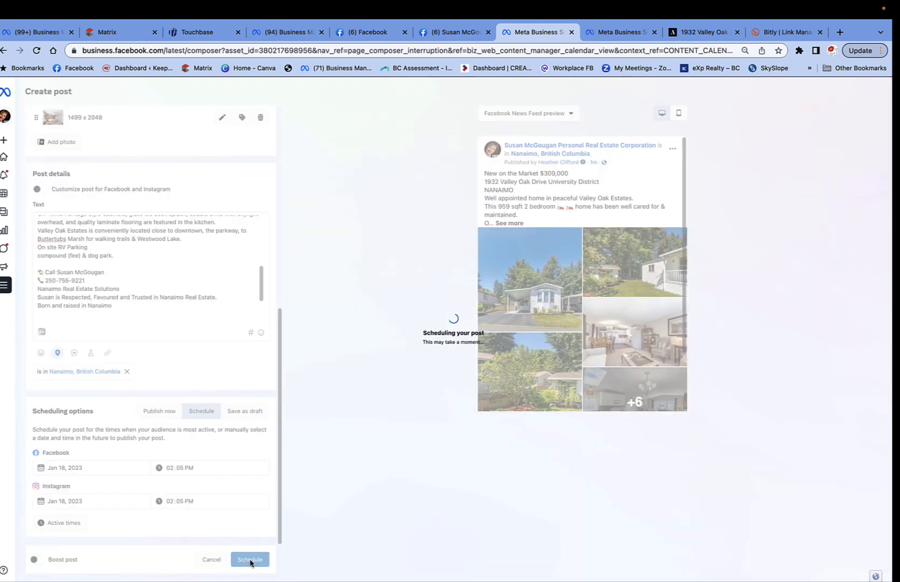
pyautogui.moveTo(351, 324)
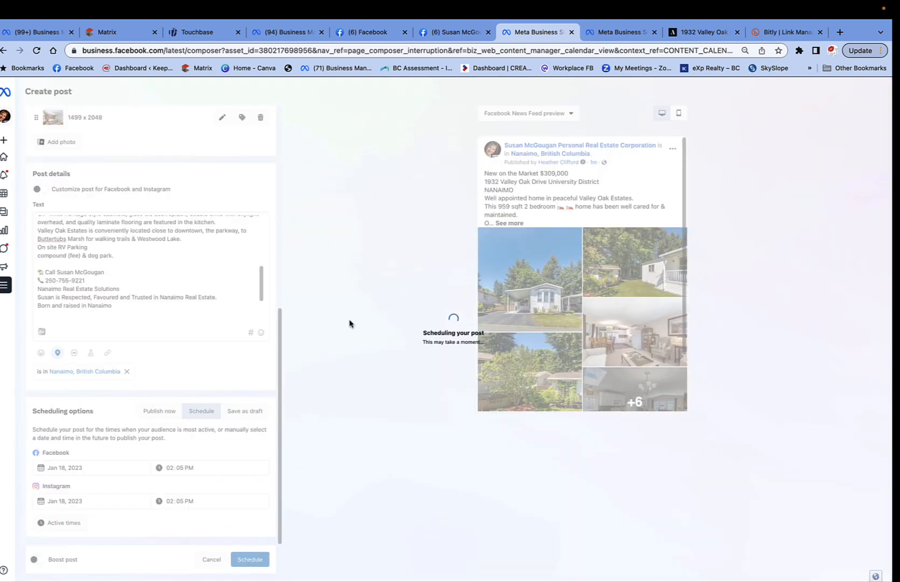
pyautogui.click(249, 559)
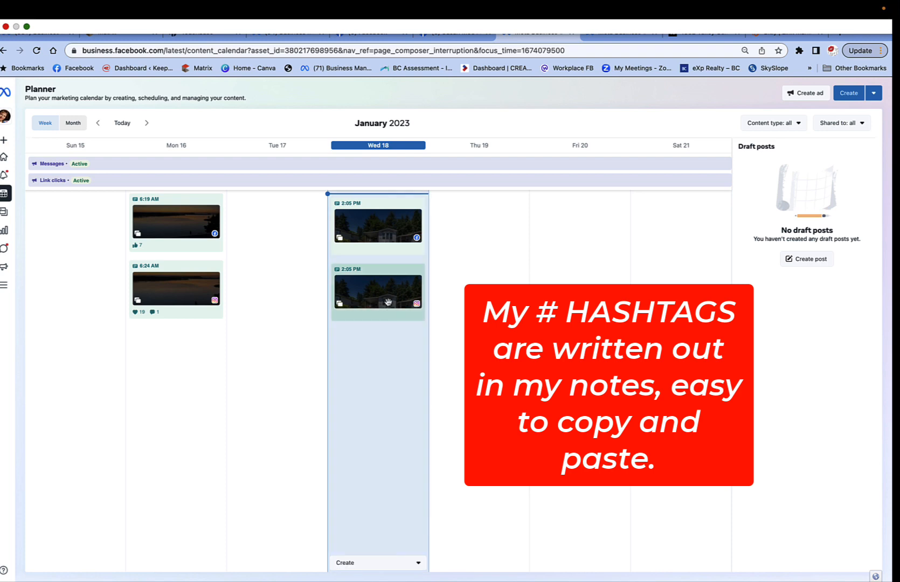
# Open the Wed 18, 2:05 PM Instagram post's details and its more-actions menu
pyautogui.click(378, 291)
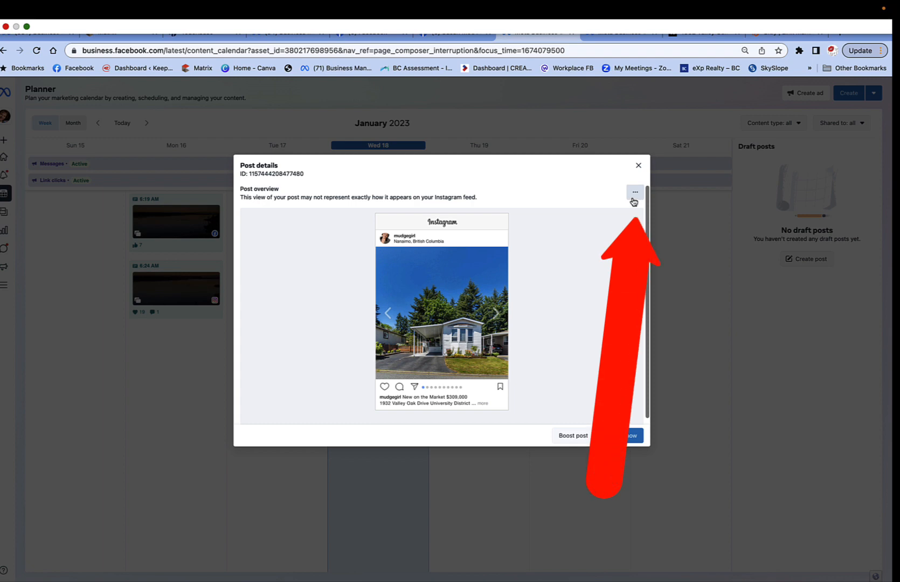
pyautogui.click(634, 192)
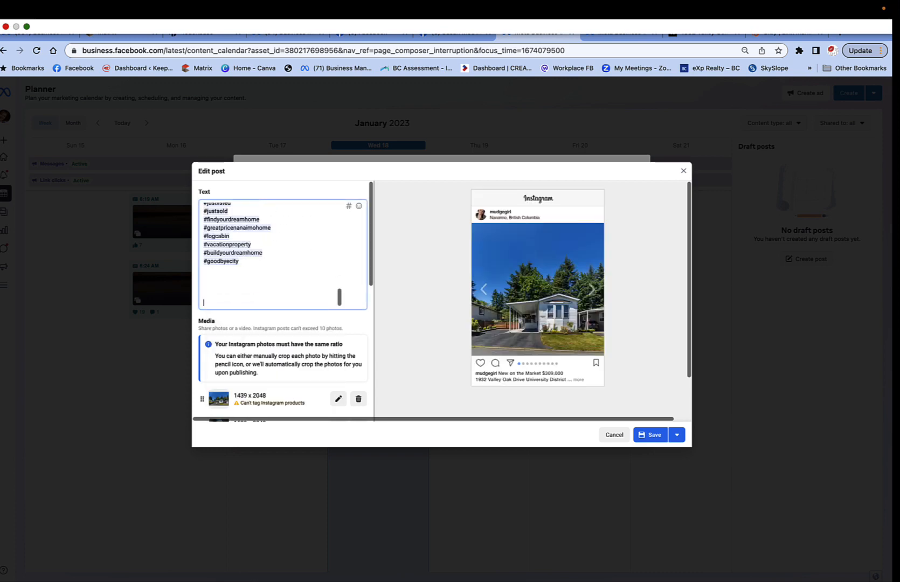
# Save the edited Instagram listing post with #justsold hashtags, back in the Jan 18 Planner
pyautogui.scroll(3)
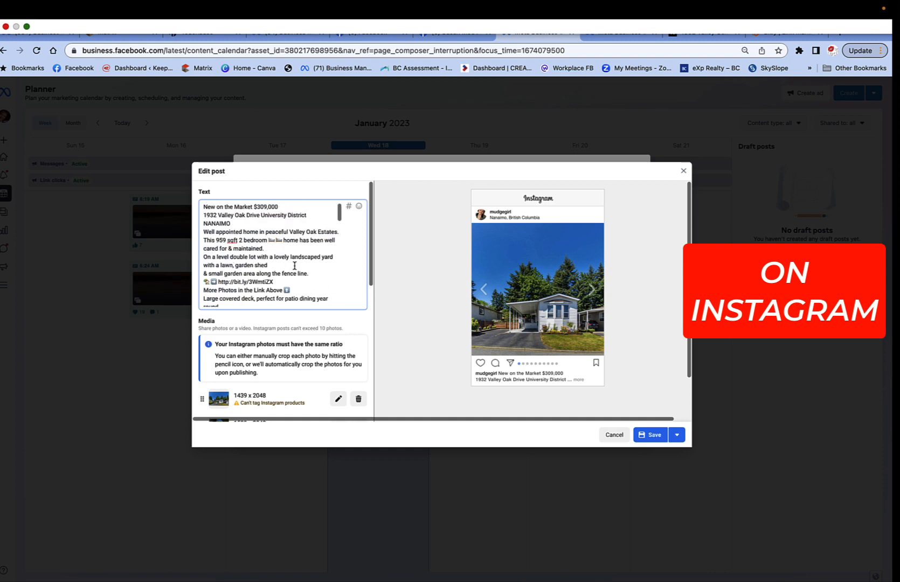
pyautogui.click(651, 434)
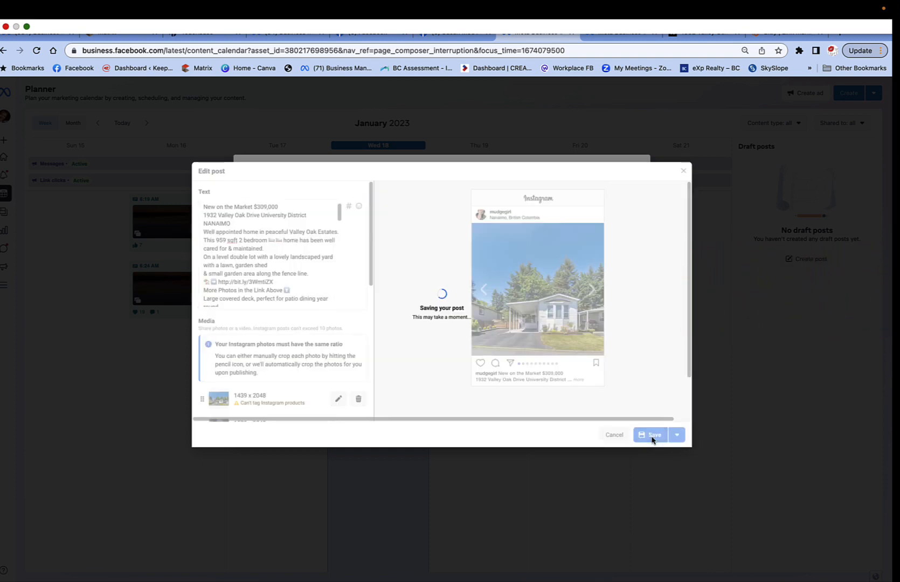
pyautogui.click(649, 435)
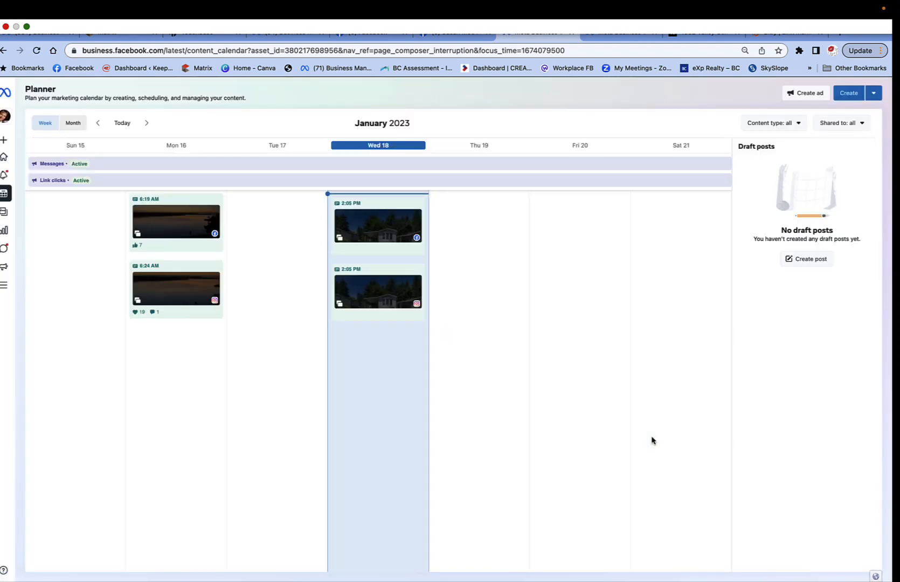